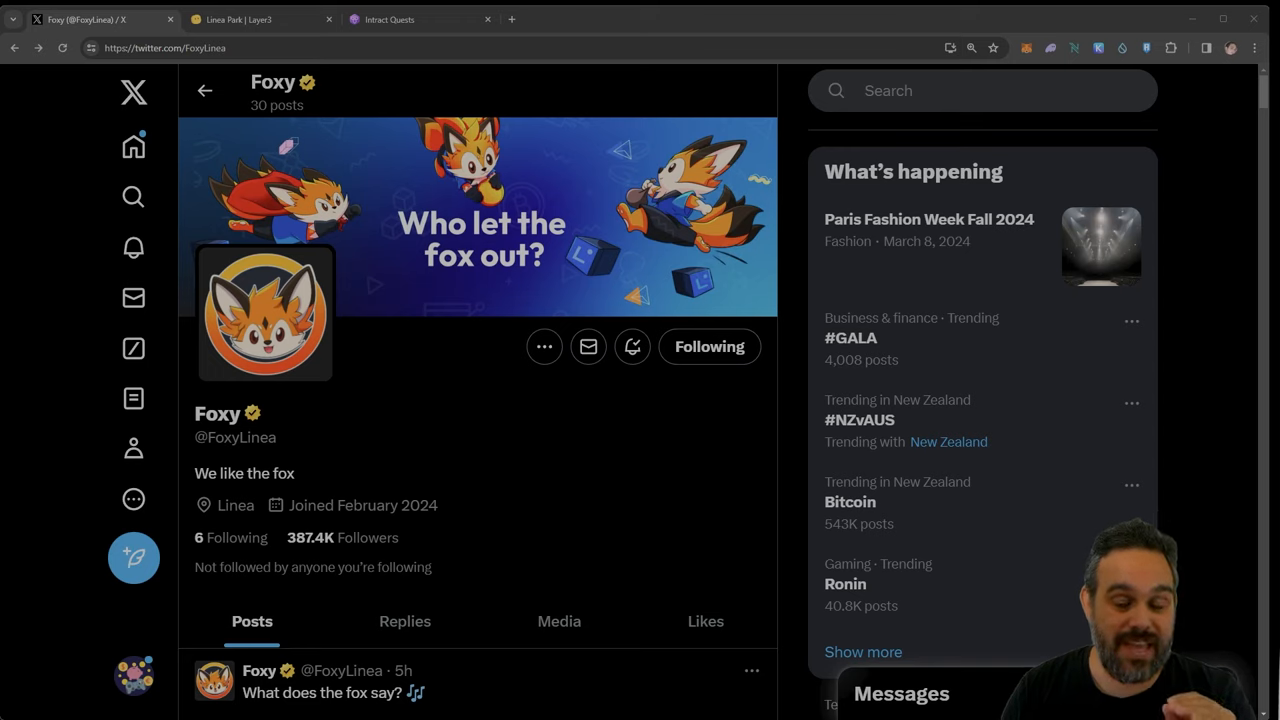
pyautogui.moveTo(312, 536)
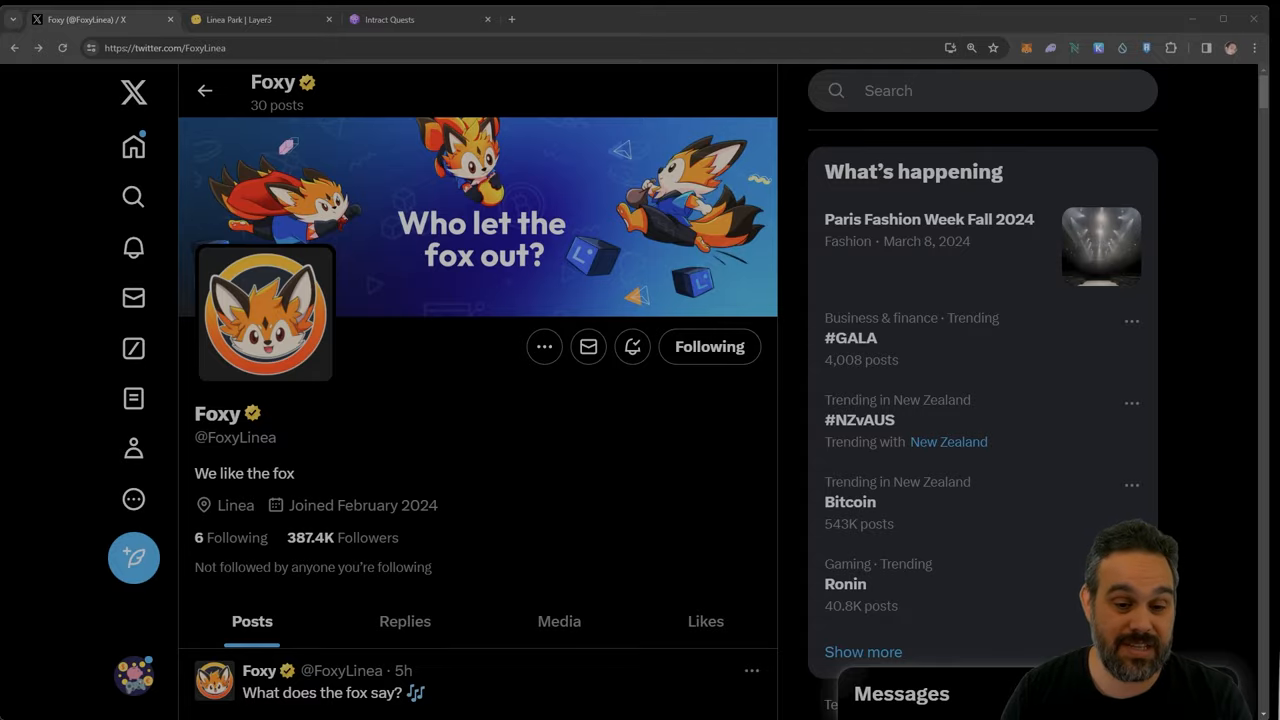
# Step: Scroll Foxy's timeline past the Feb 22 and Feb 24 posts to the Feb 26 treasure-digging post
pyautogui.scroll(-3)
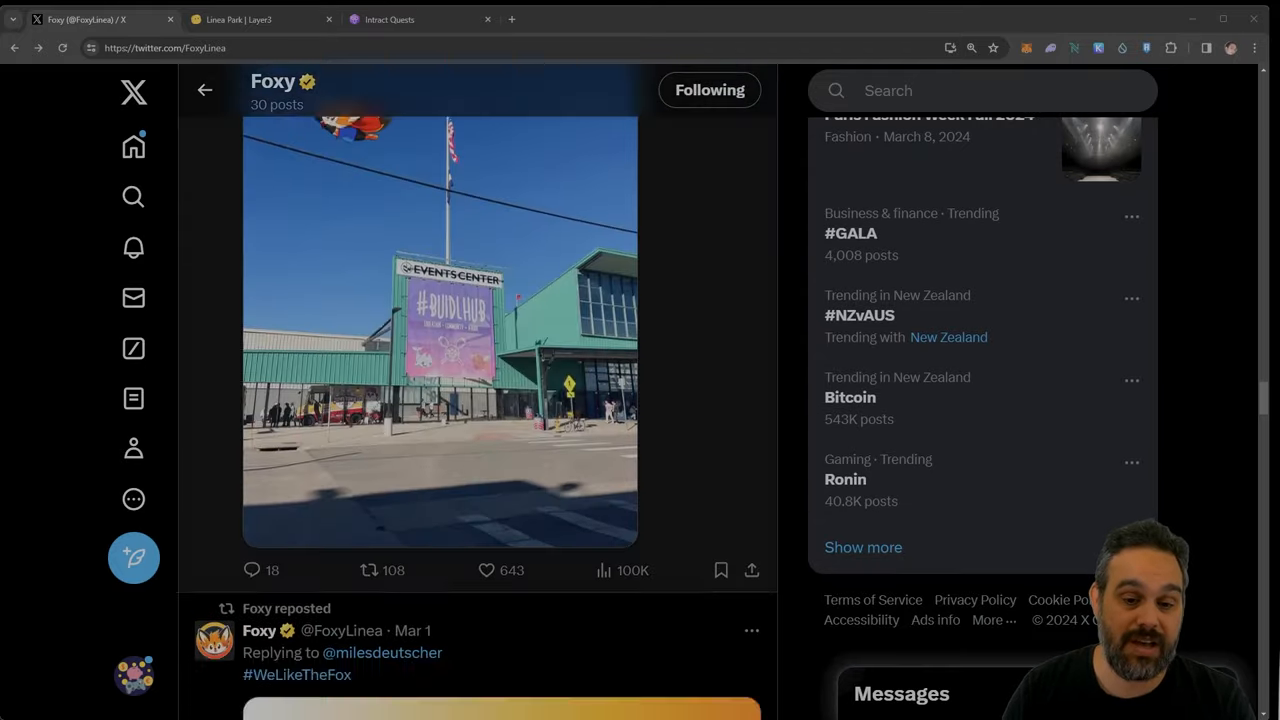
pyautogui.scroll(-3)
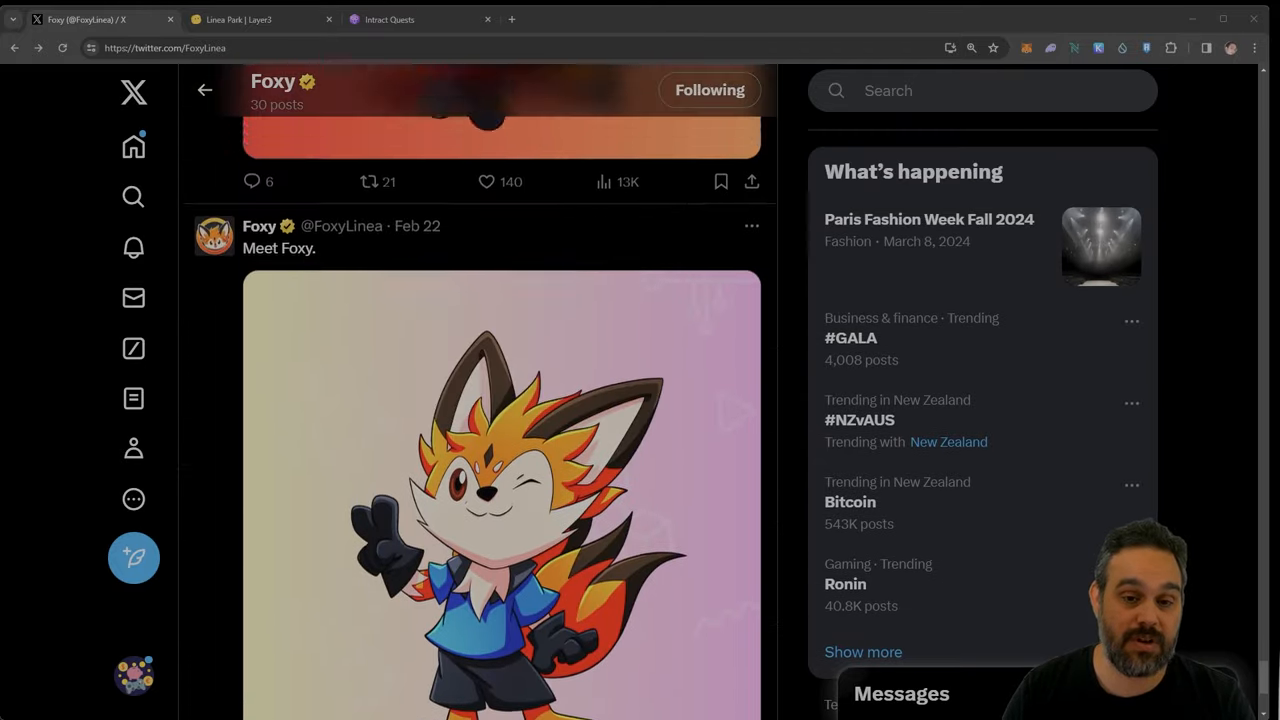
pyautogui.scroll(-3)
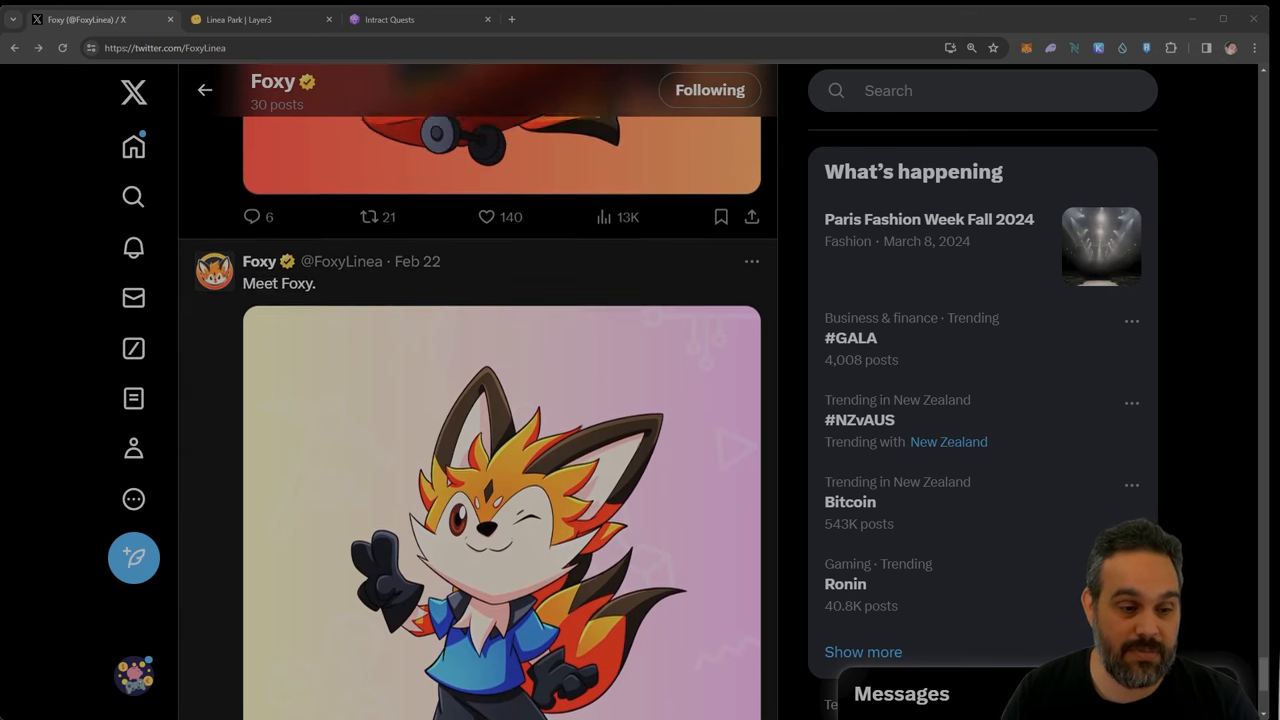
pyautogui.scroll(-3)
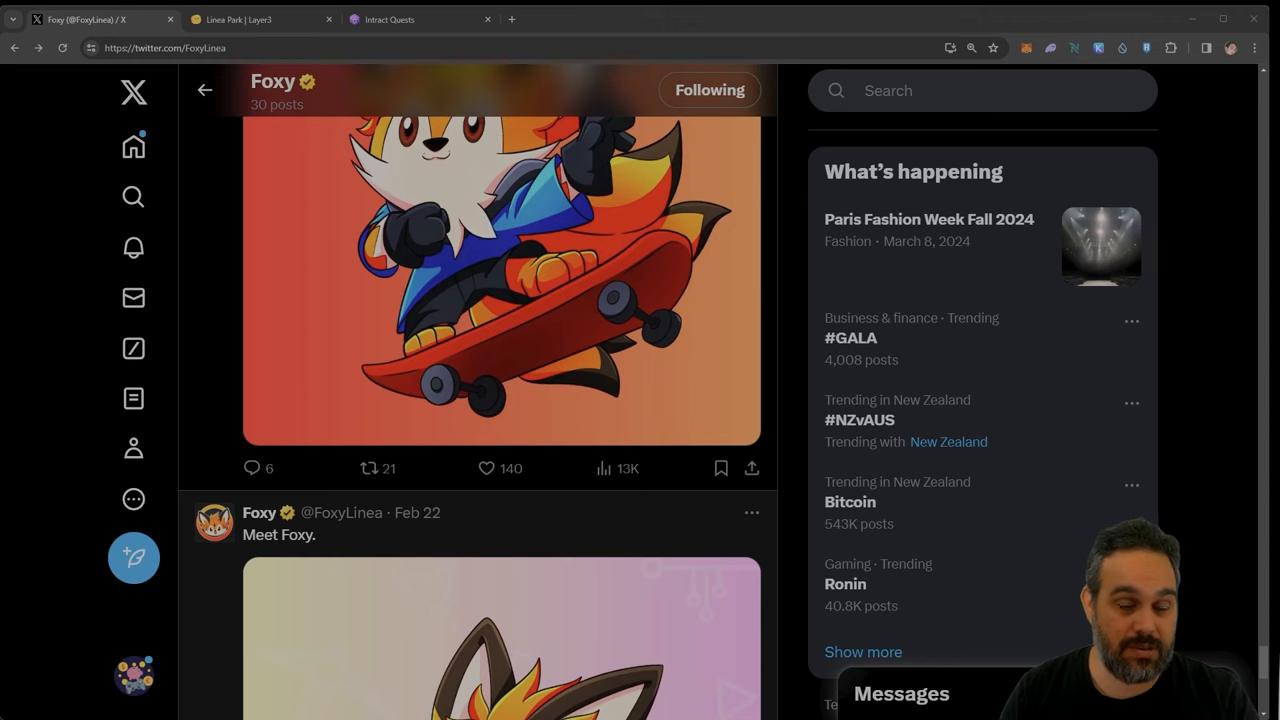
pyautogui.scroll(3)
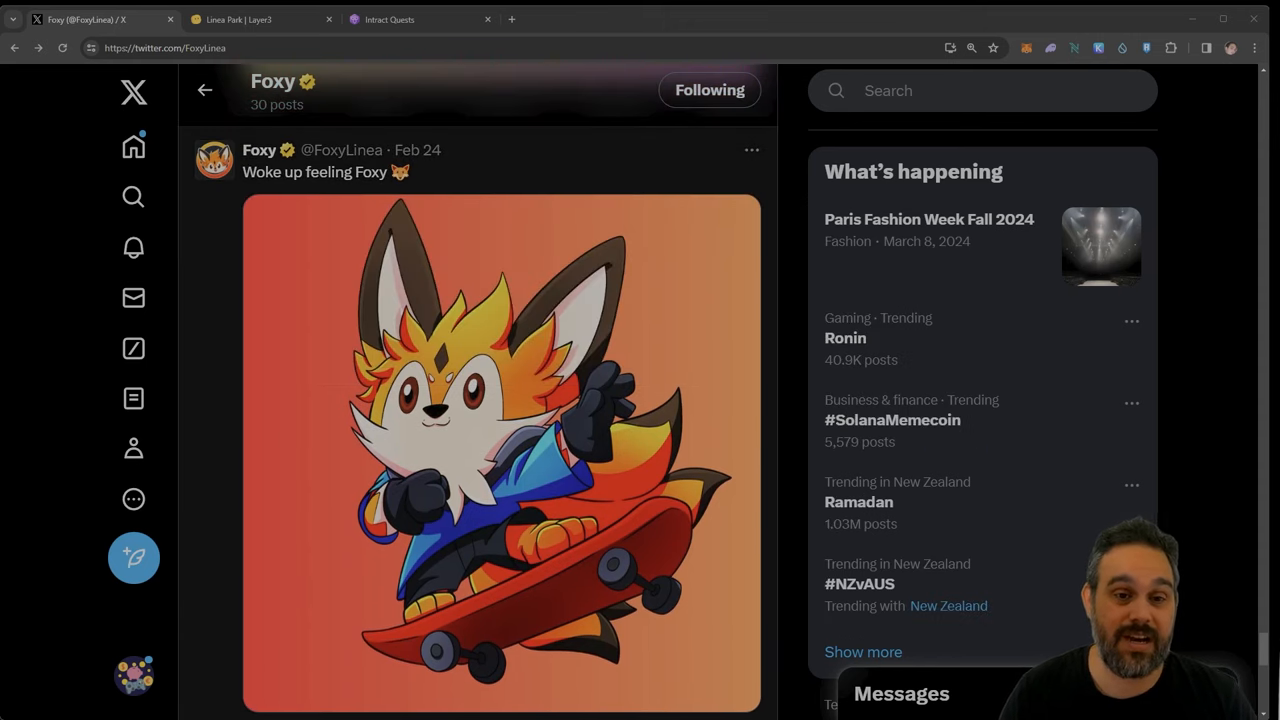
pyautogui.scroll(-3)
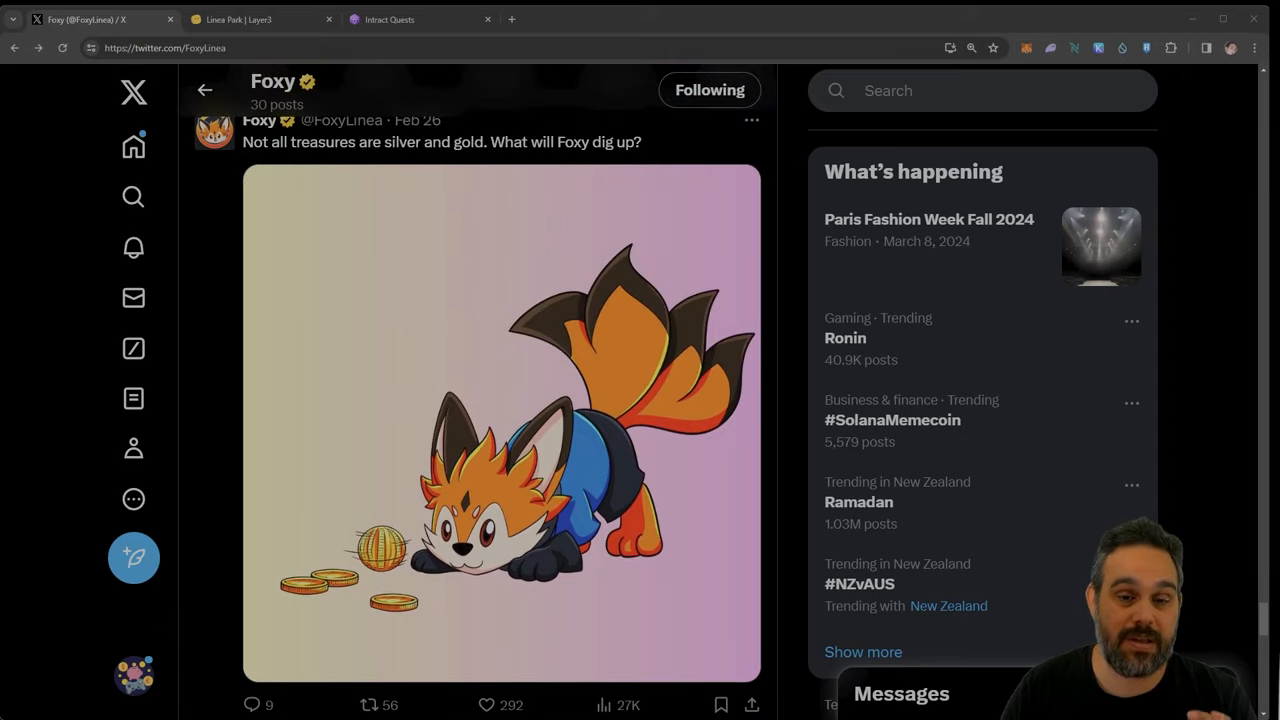
pyautogui.scroll(3)
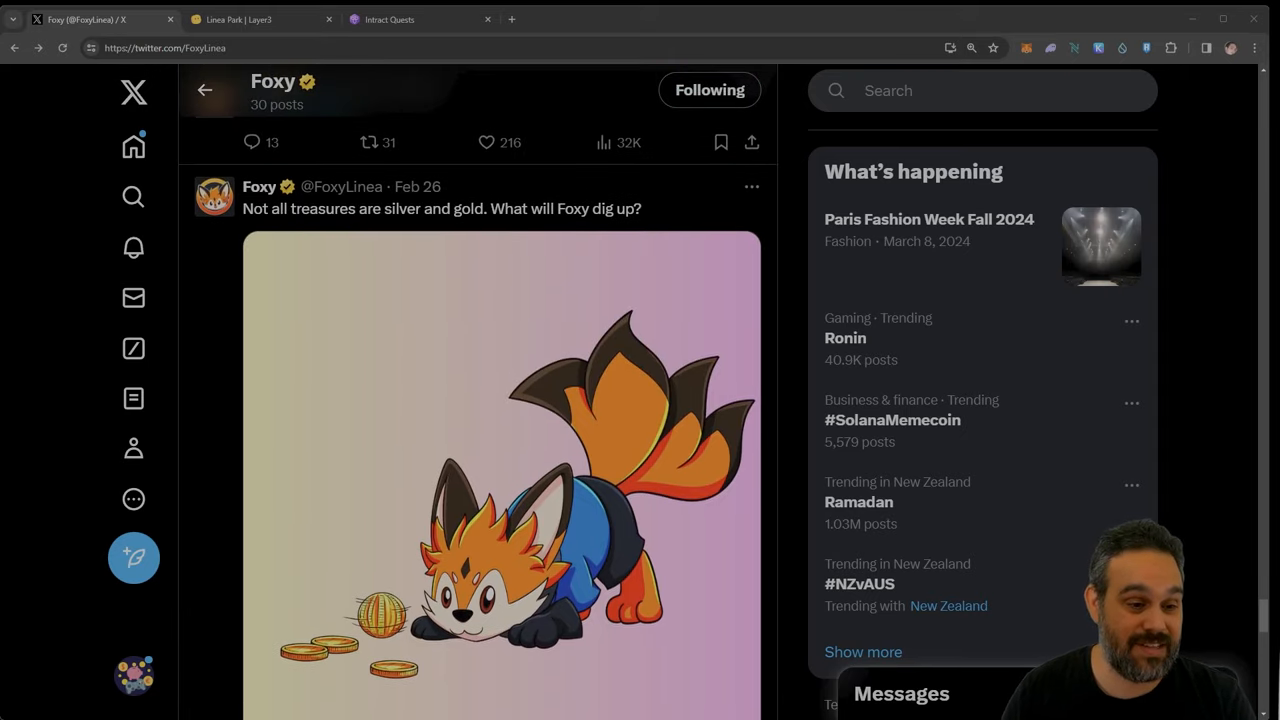
pyautogui.scroll(-3)
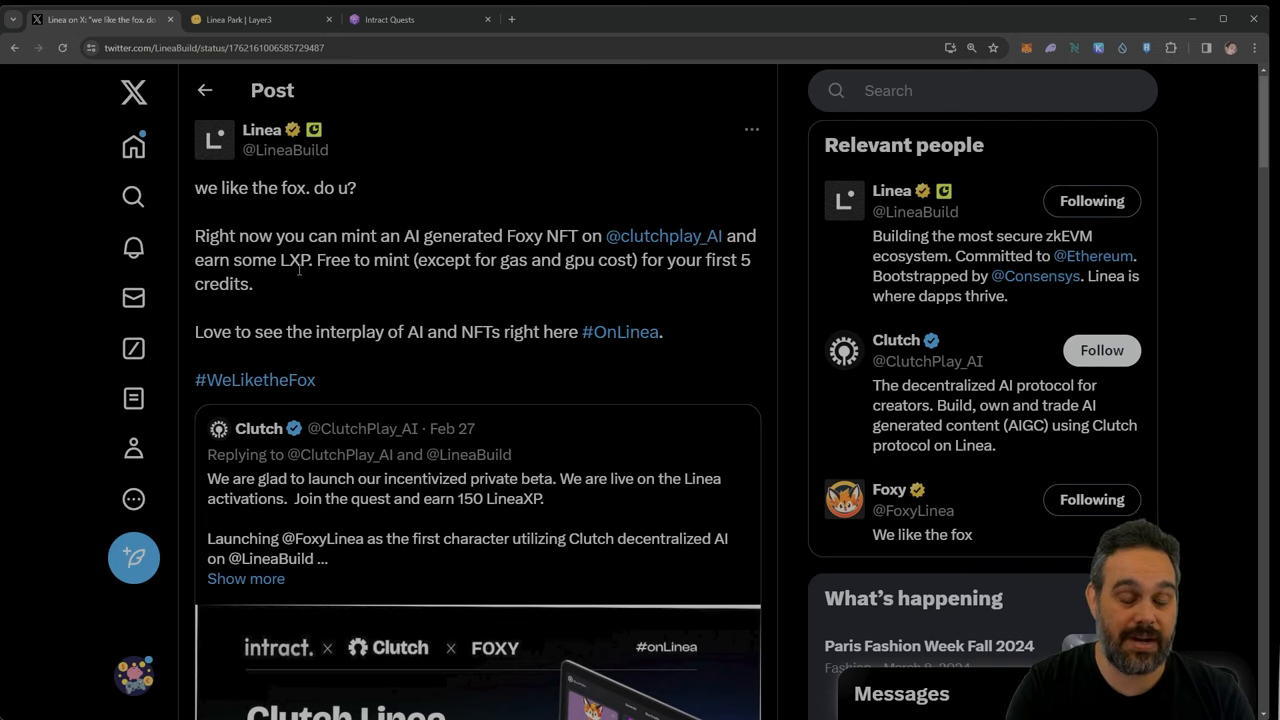
pyautogui.moveTo(222, 140)
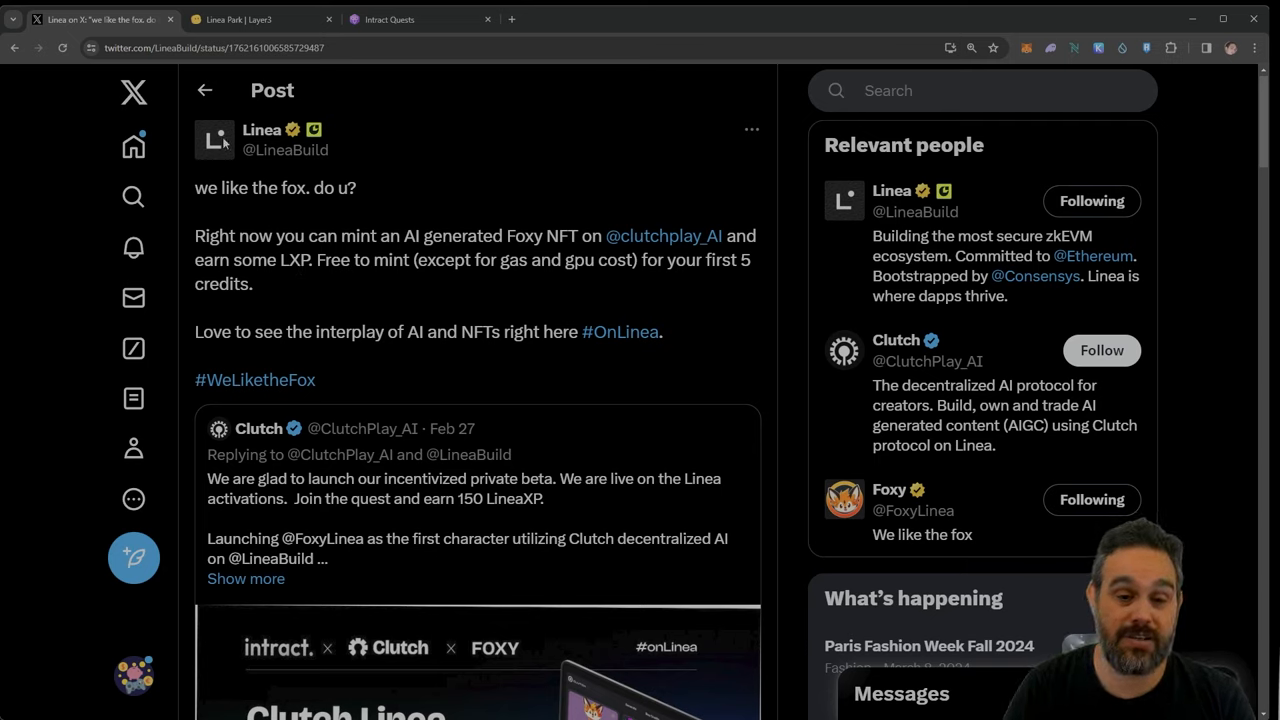
# Step: Switch to the Linea Park | Layer3 quest map tab
pyautogui.click(260, 20)
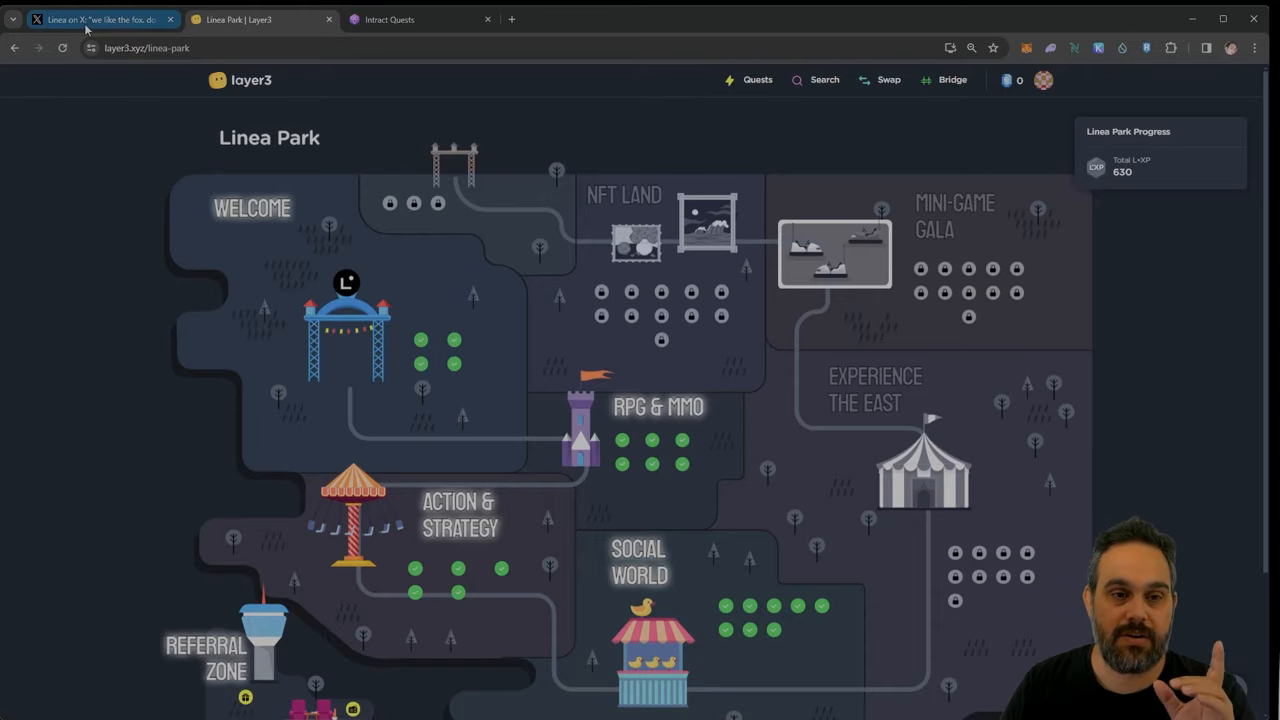
# Step: Return to Linea's Foxy NFT post on X
pyautogui.click(100, 20)
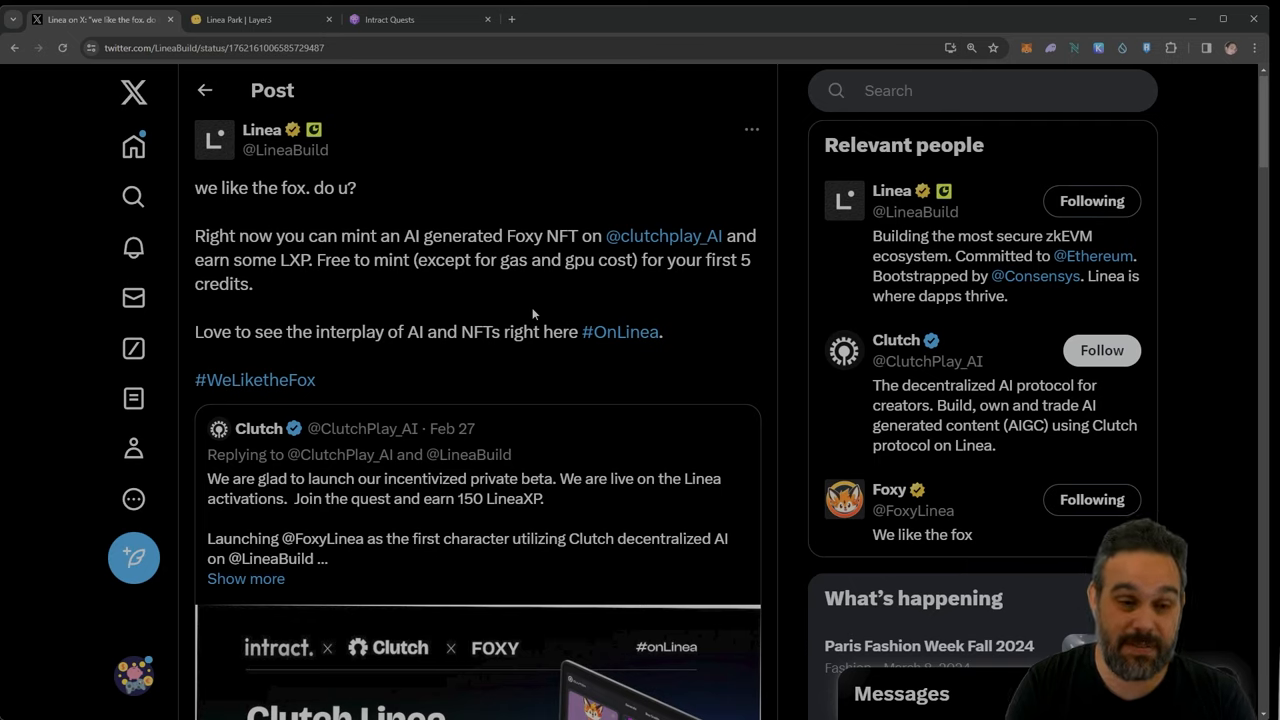
pyautogui.moveTo(284, 268)
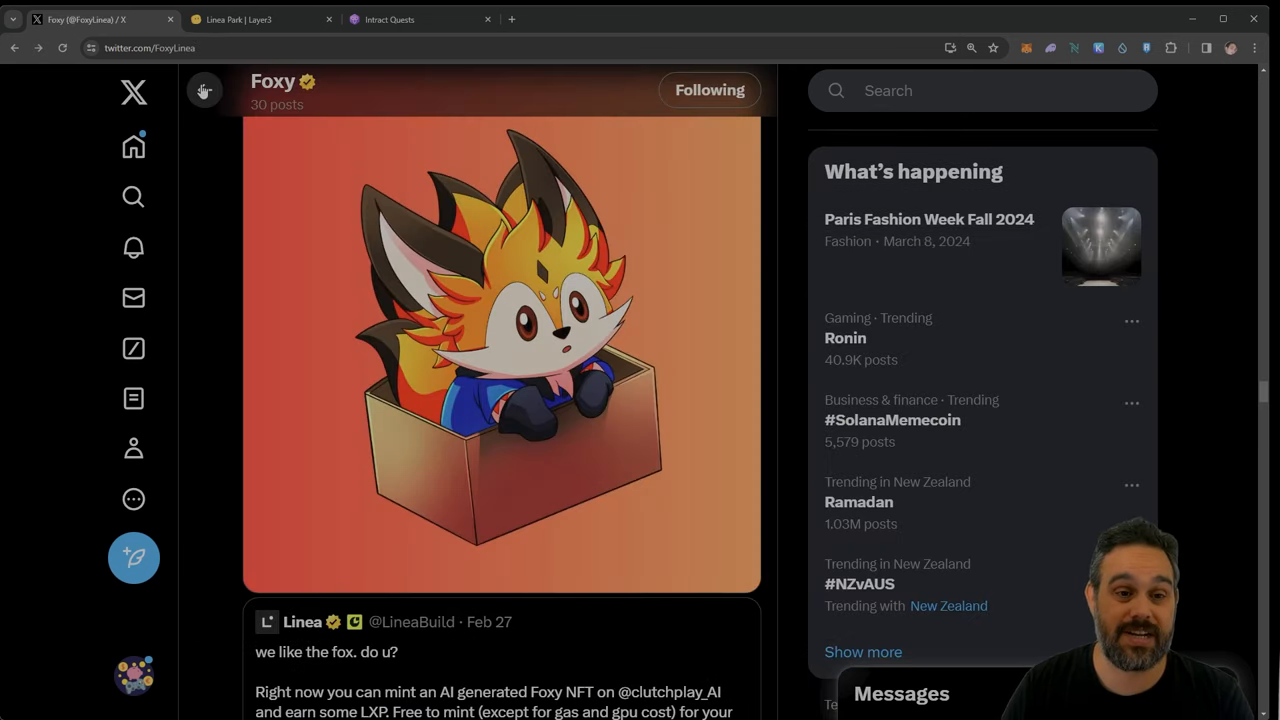
pyautogui.moveTo(204, 92)
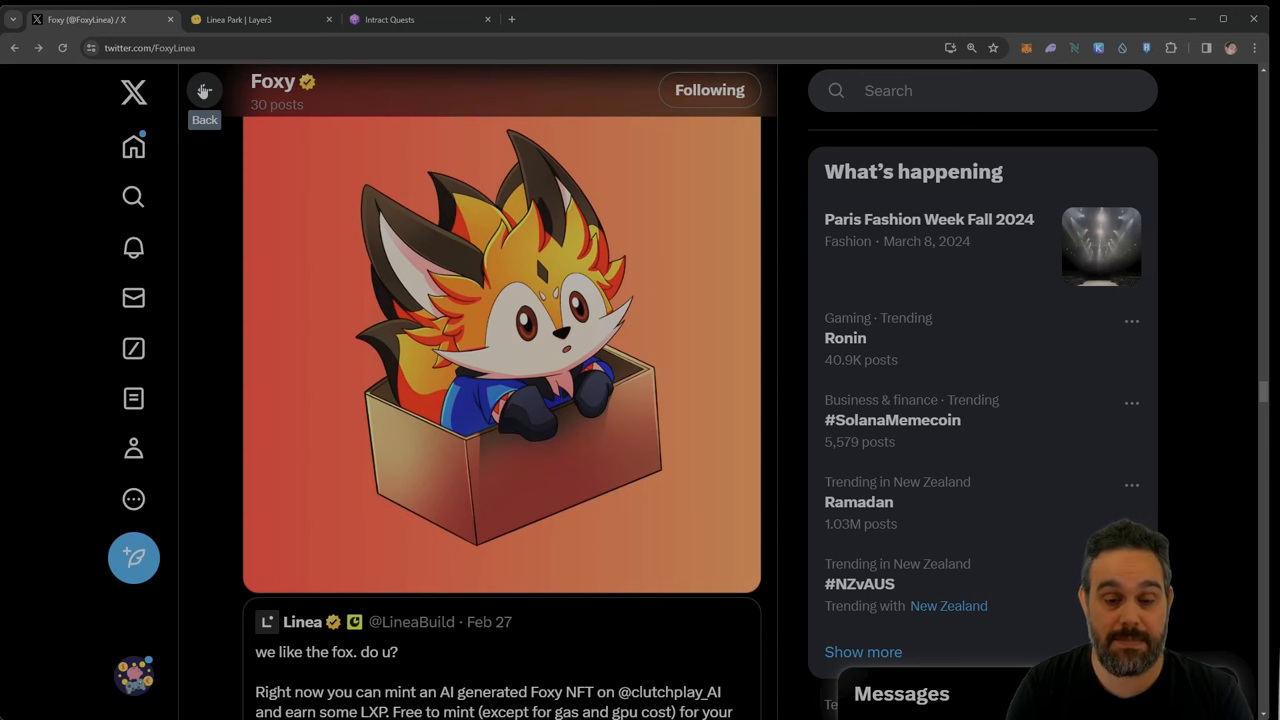
# Step: View Intract's Clutch Linea AI Fest post, then move to the Intract Linea Compass page
pyautogui.scroll(-3)
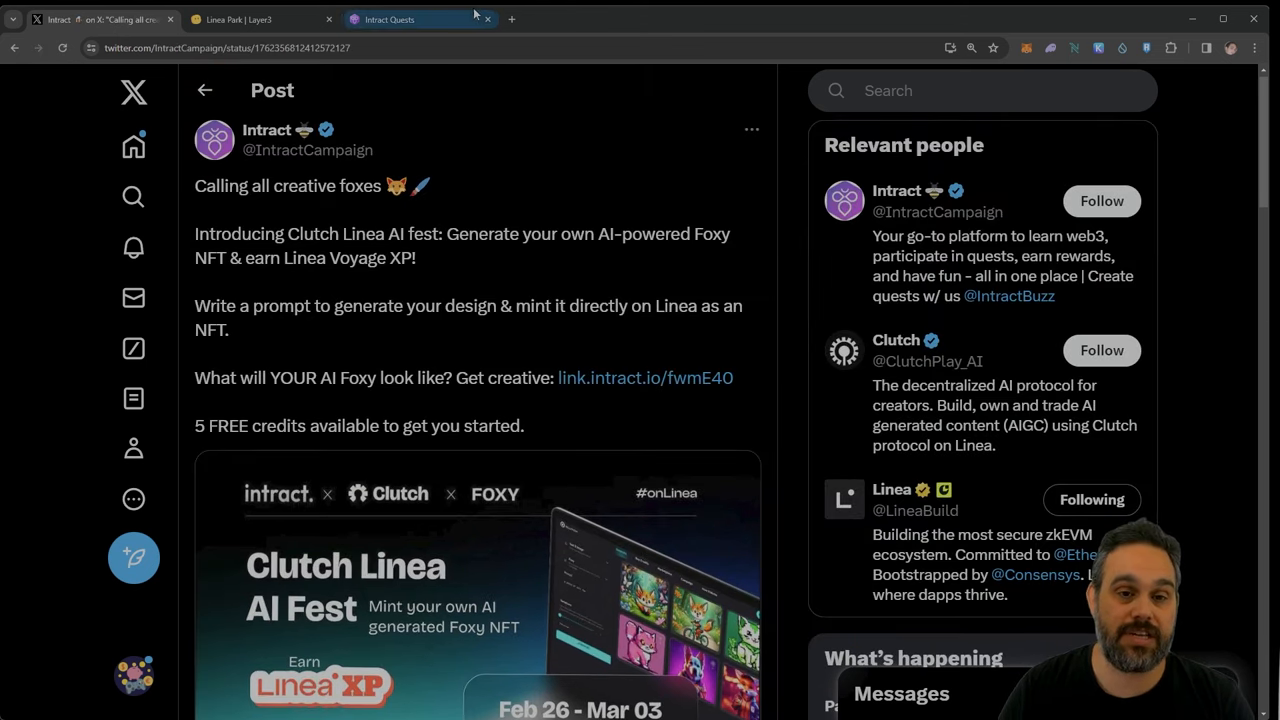
pyautogui.click(388, 20)
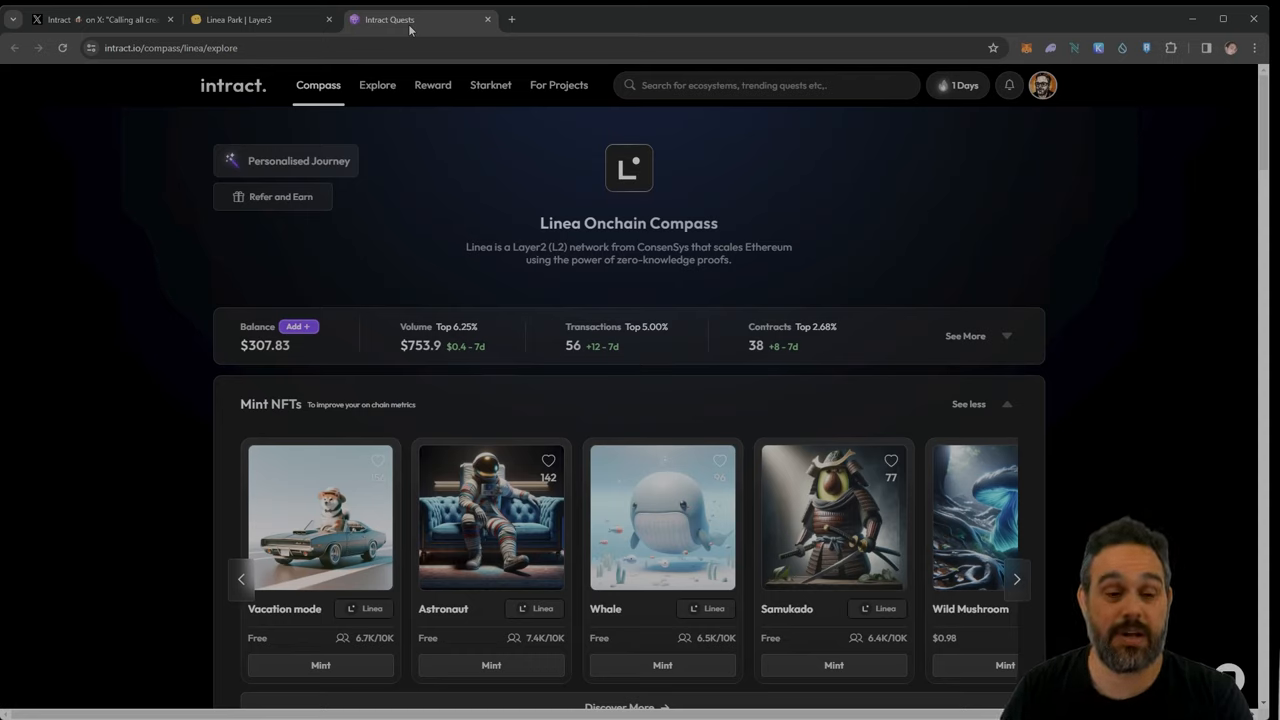
pyautogui.moveTo(404, 236)
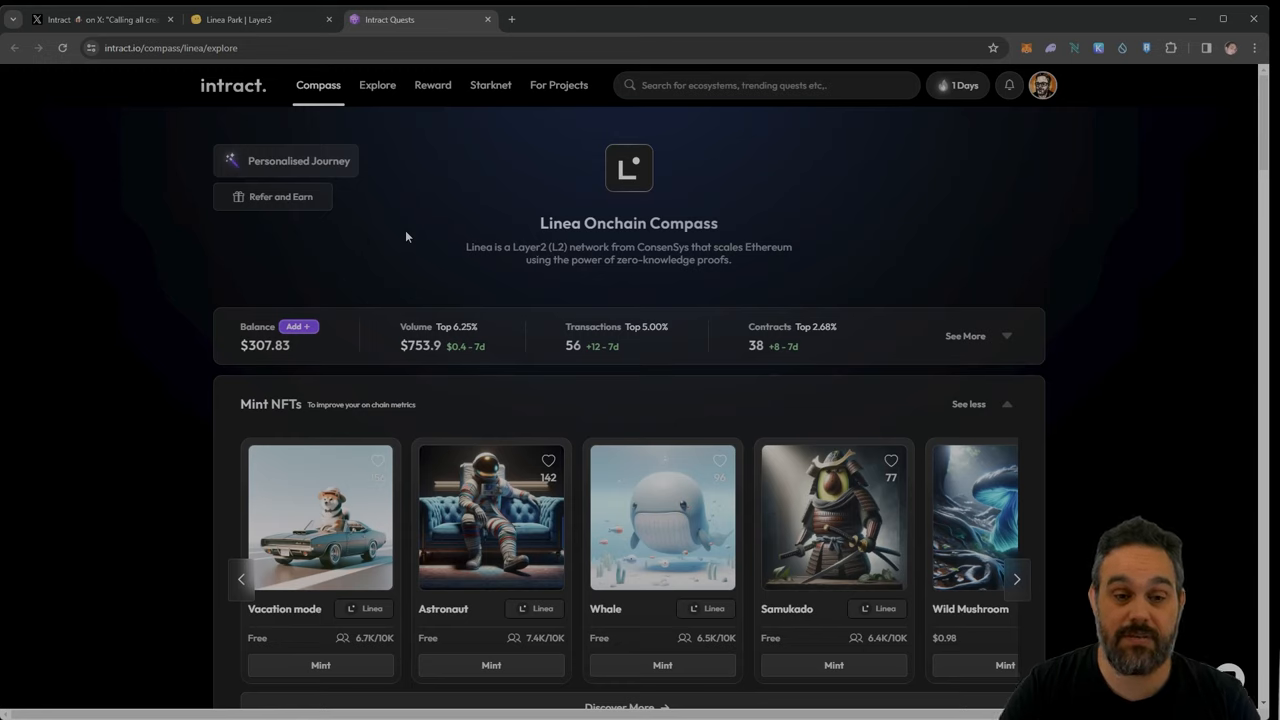
pyautogui.moveTo(266, 212)
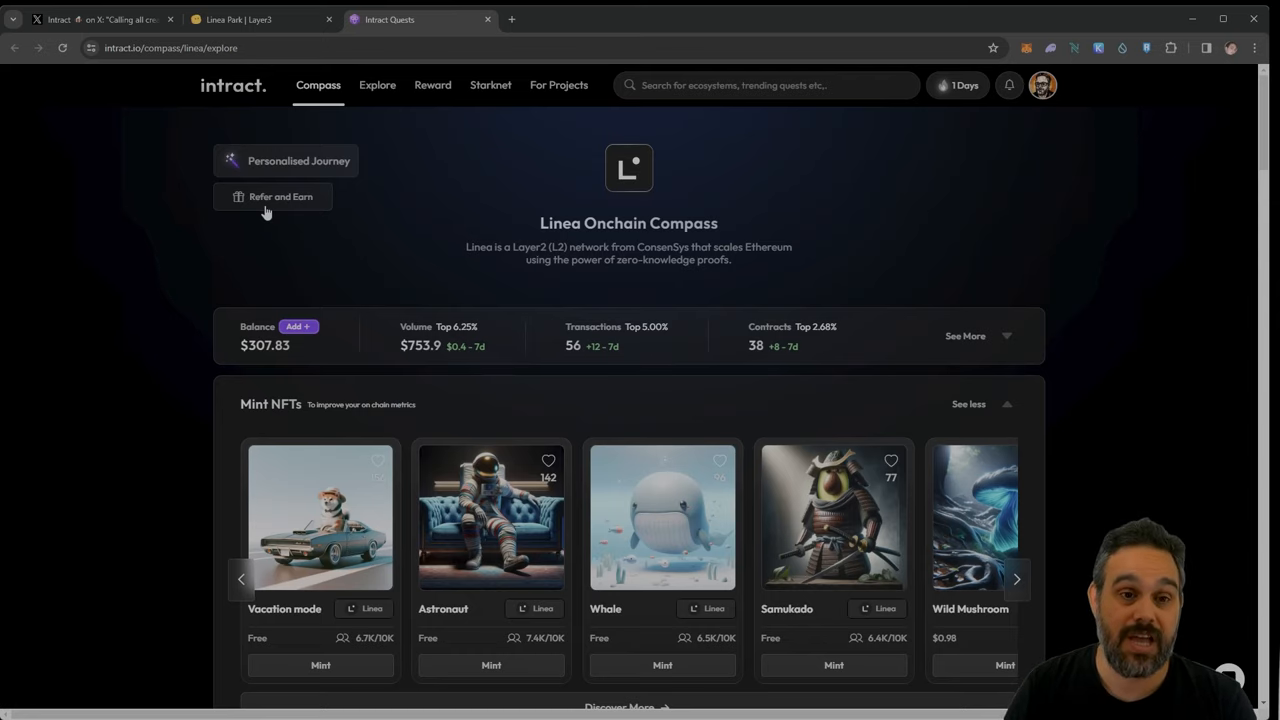
# Step: Switch from the Intract Linea Compass page to the Linea Park quest map
pyautogui.click(260, 20)
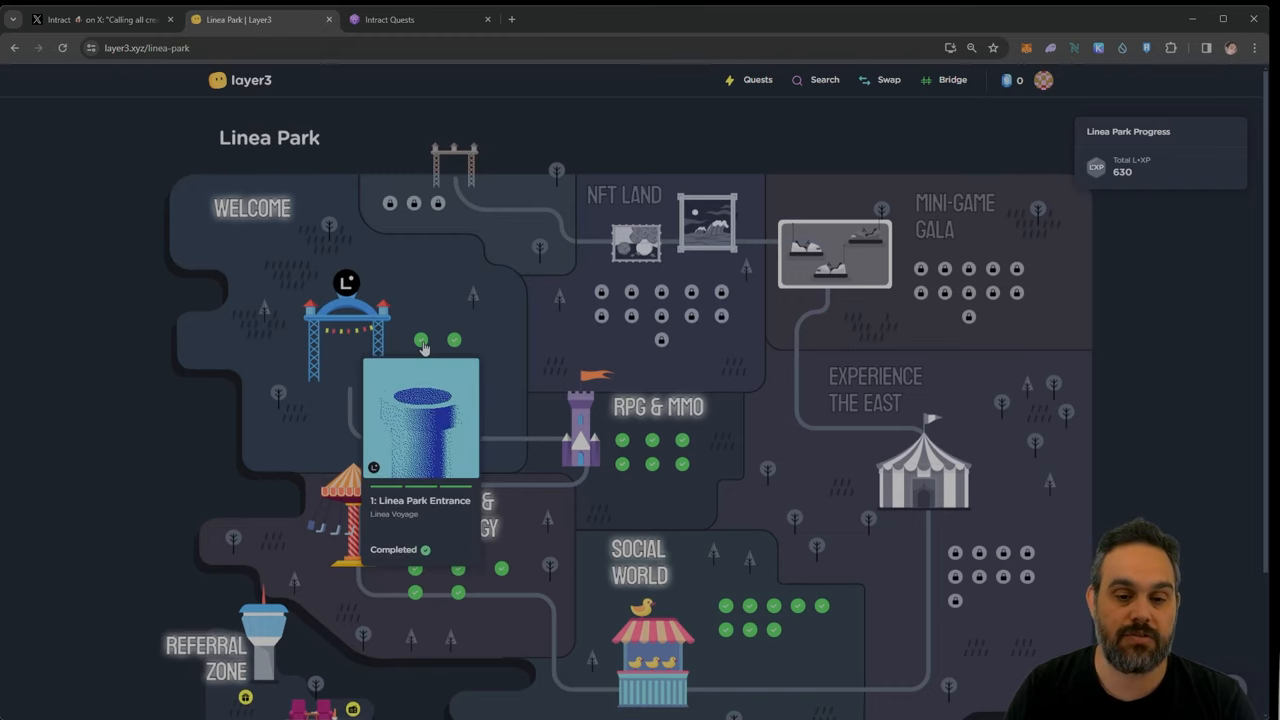
pyautogui.moveTo(516, 404)
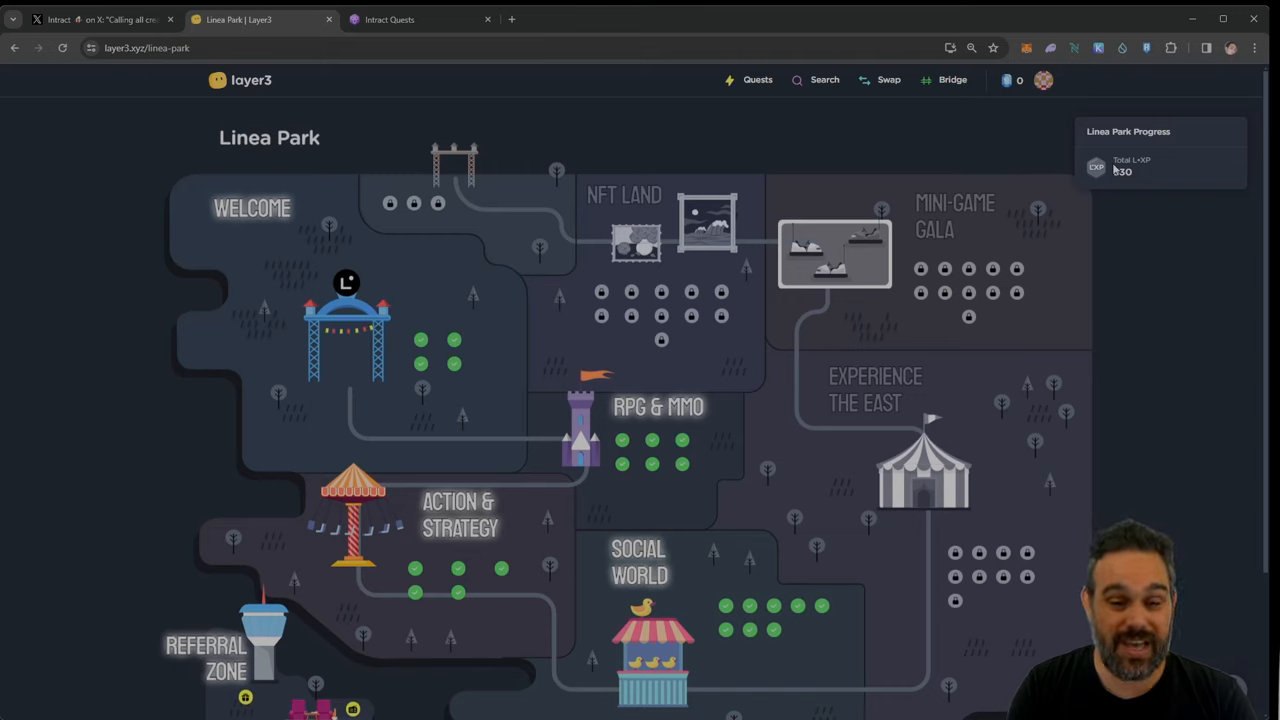
pyautogui.moveTo(664, 112)
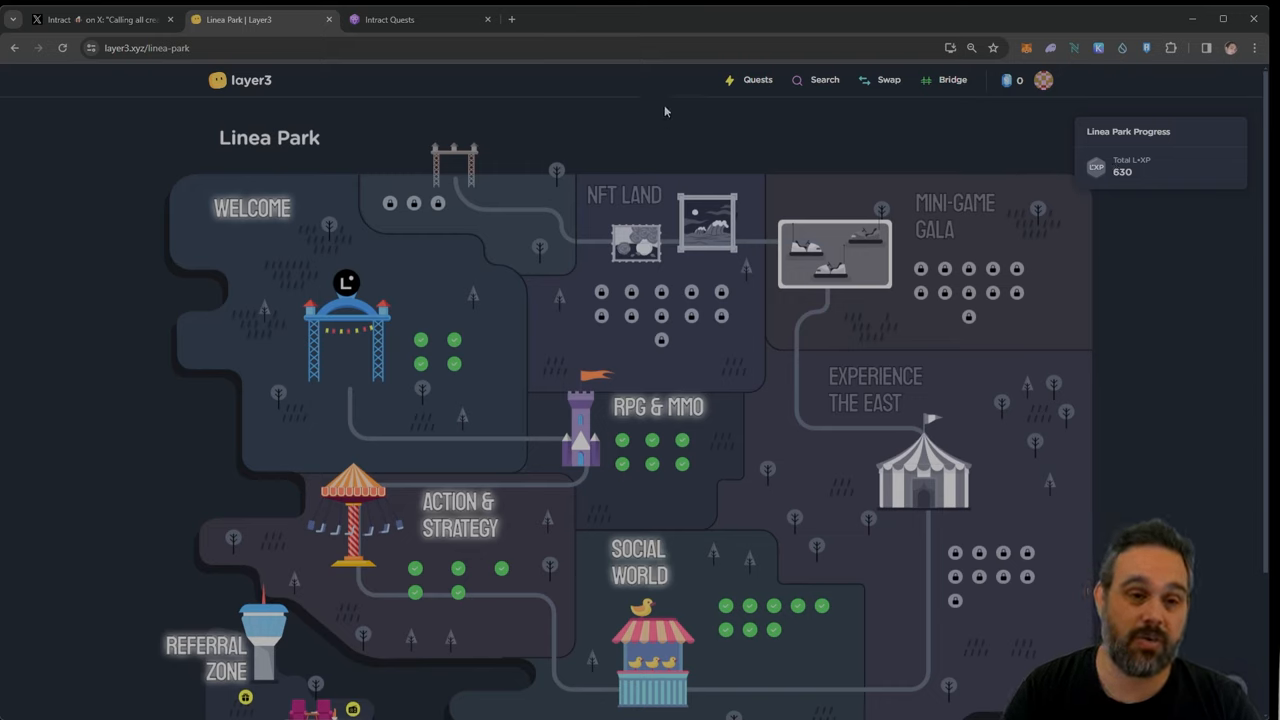
pyautogui.moveTo(340, 328)
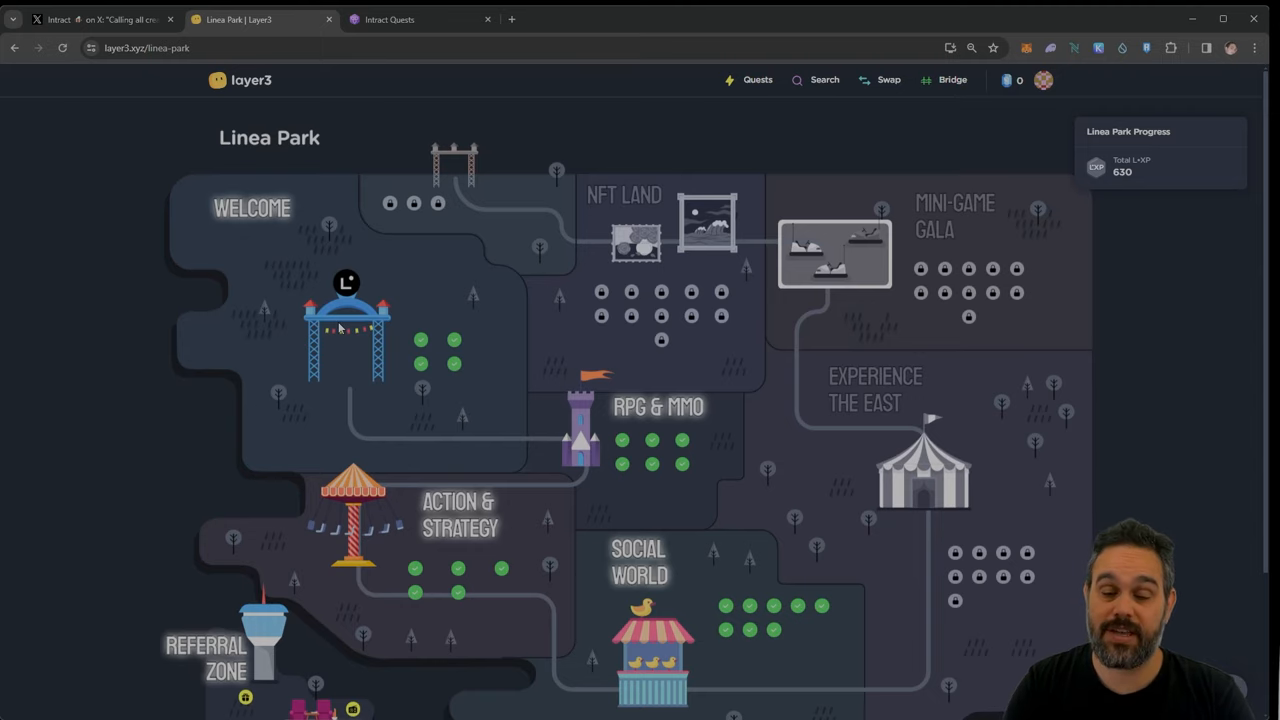
pyautogui.moveTo(186, 234)
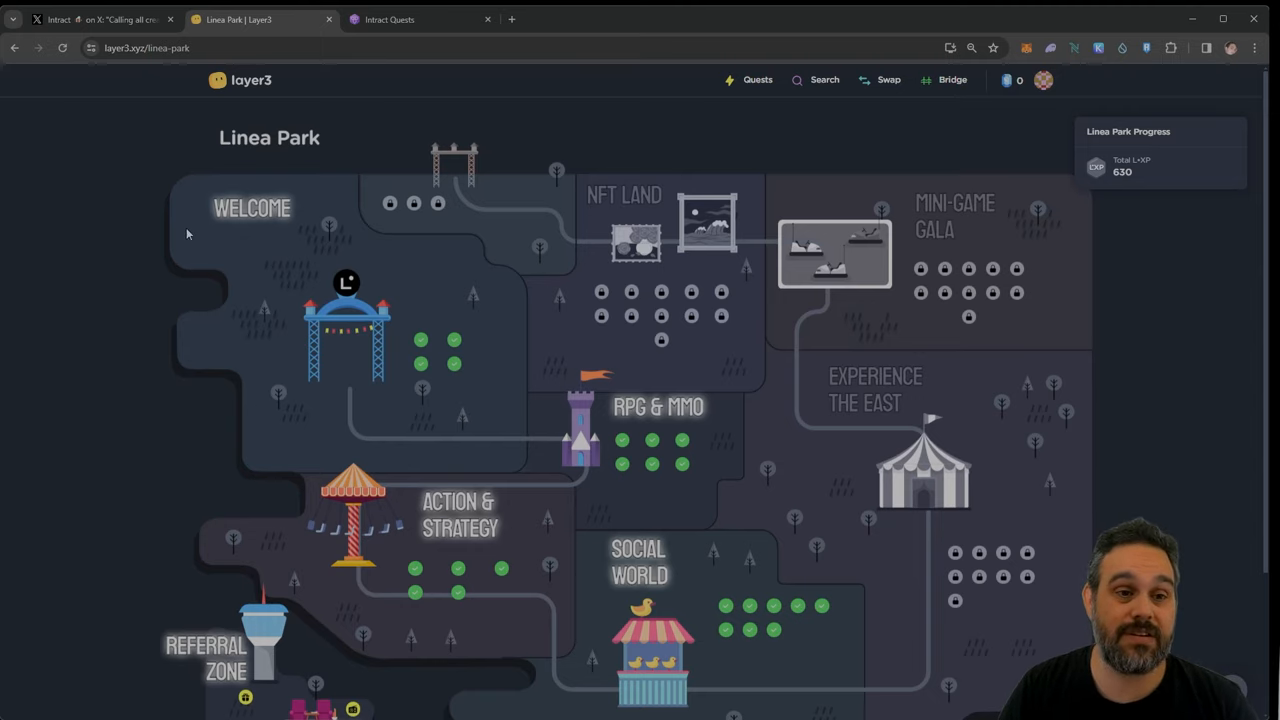
# Step: Return to X and scroll Foxy's timeline from the Feb 27 Intract quote to the Mar 3 500K NFTs post
pyautogui.click(100, 20)
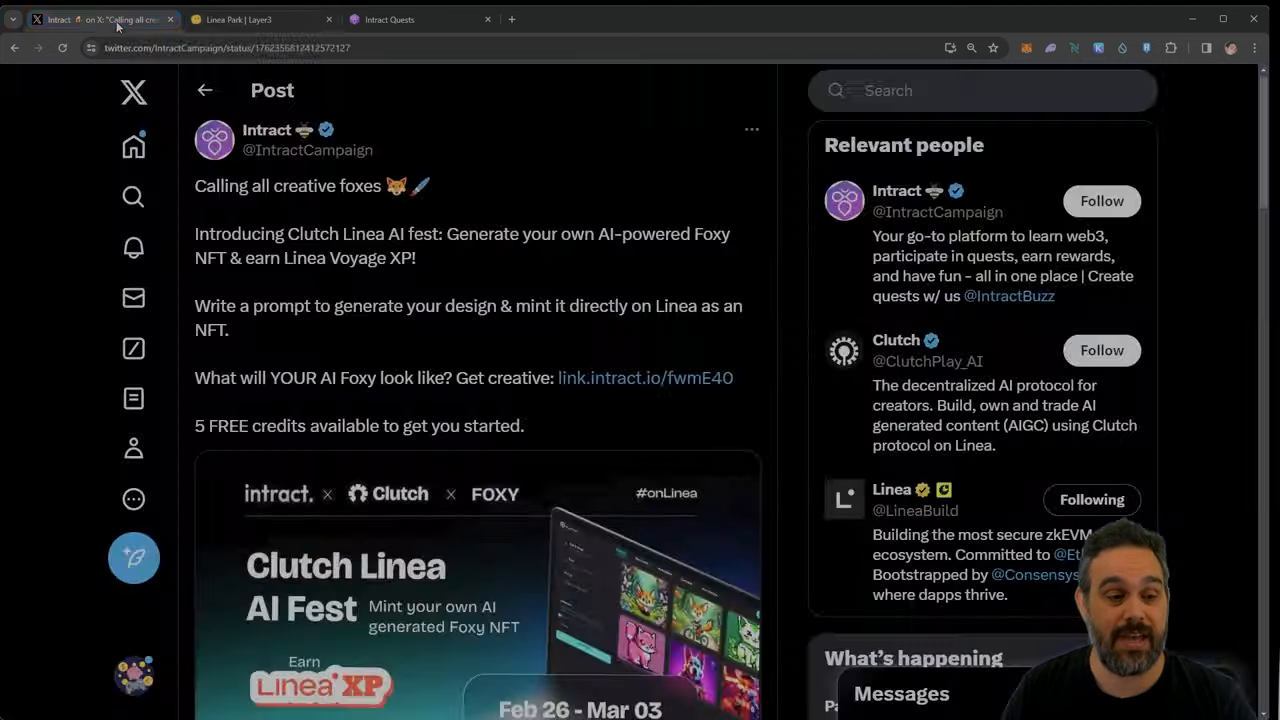
pyautogui.moveTo(204, 90)
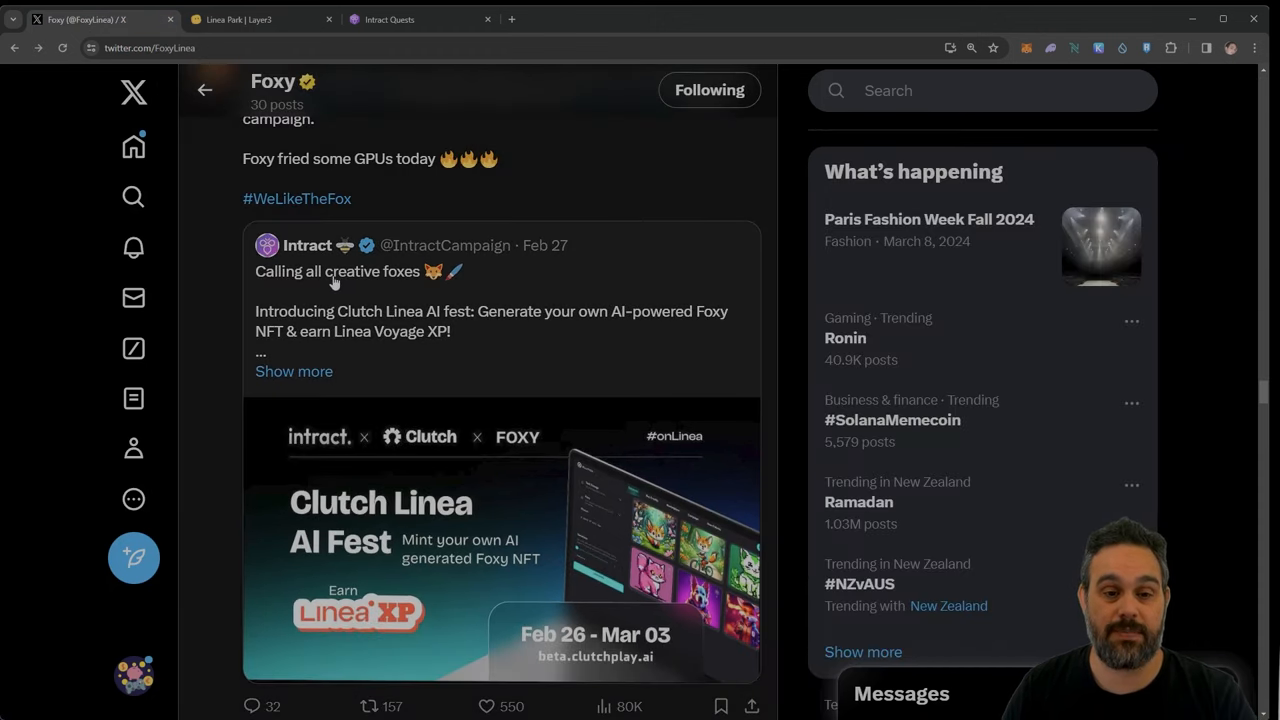
pyautogui.moveTo(308, 244)
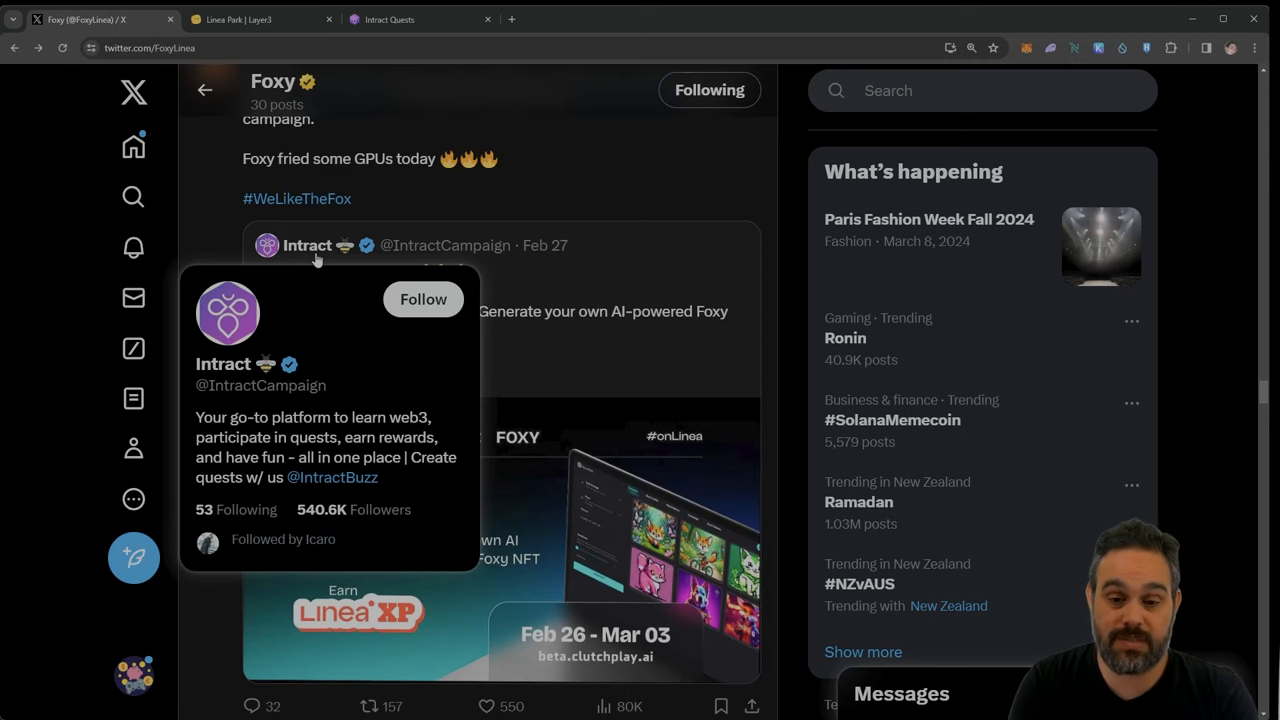
pyautogui.scroll(3)
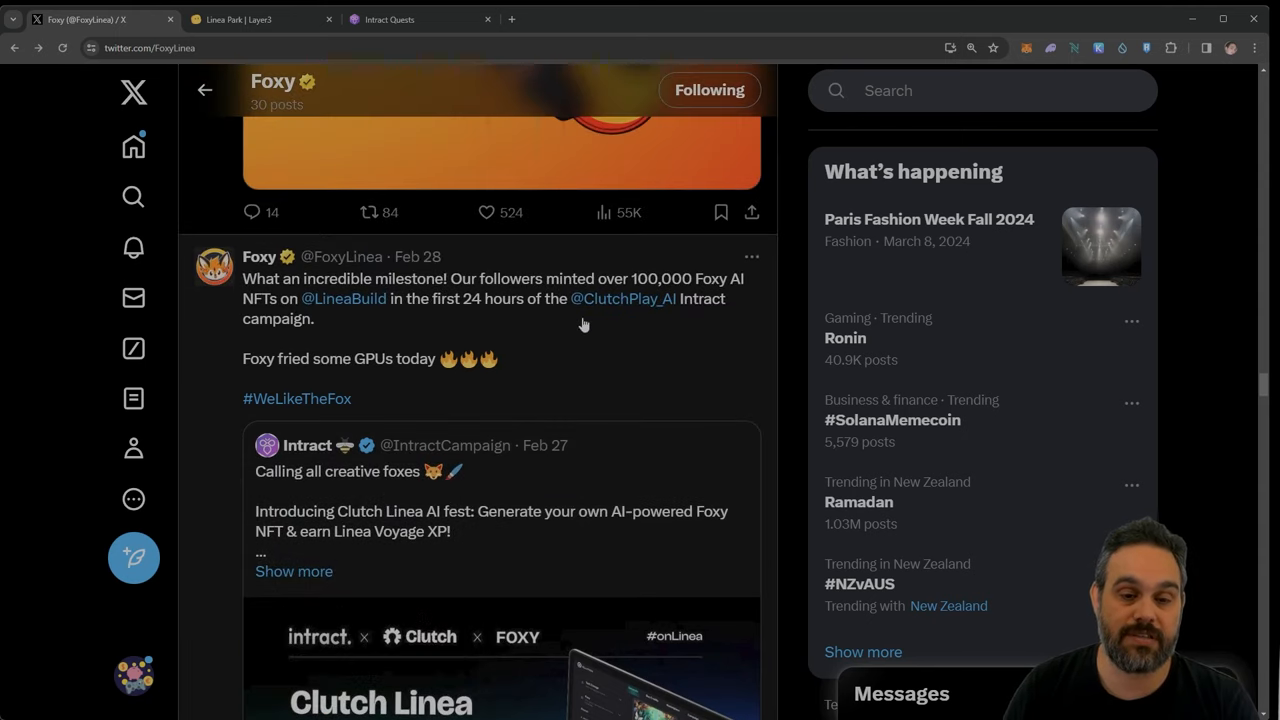
pyautogui.scroll(3)
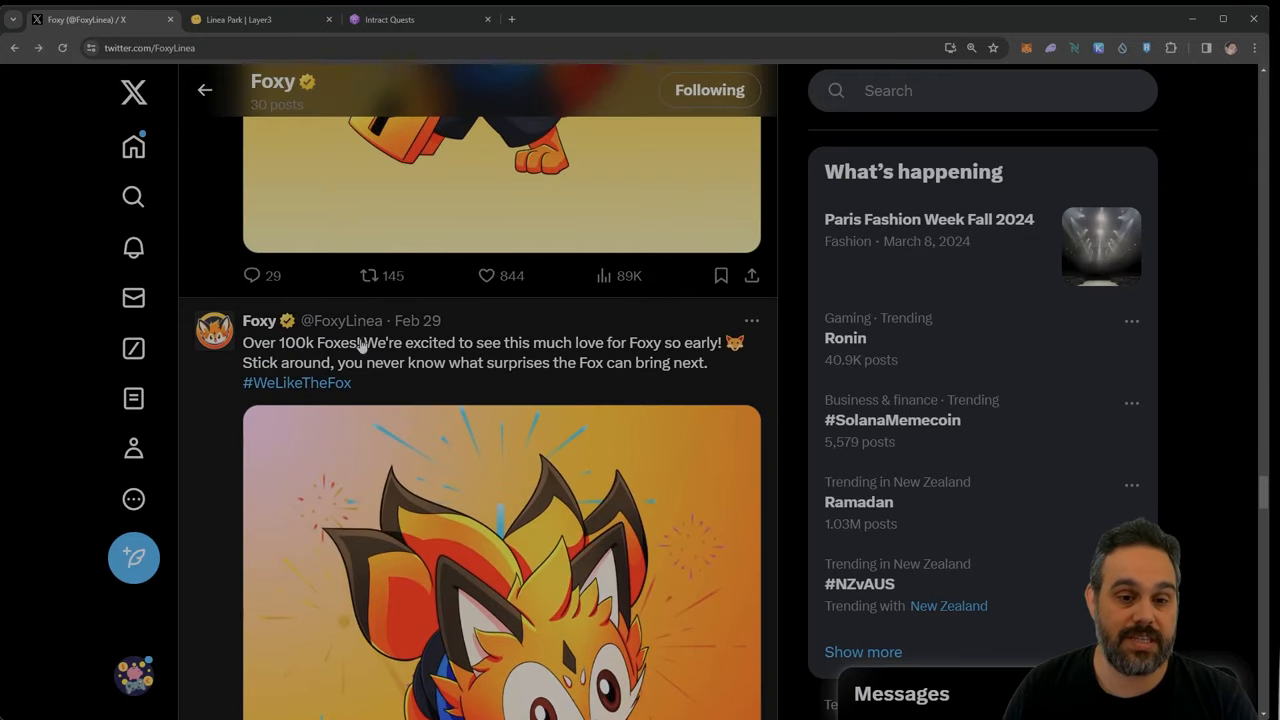
pyautogui.moveTo(524, 390)
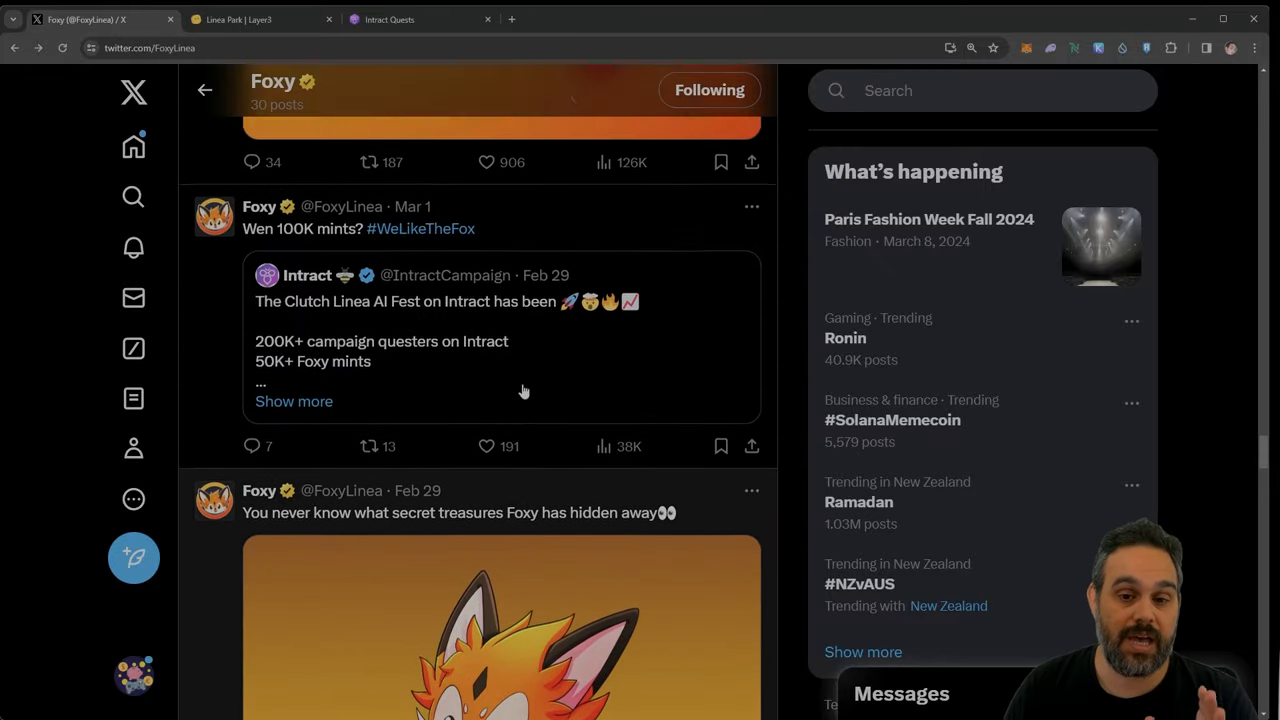
pyautogui.scroll(-3)
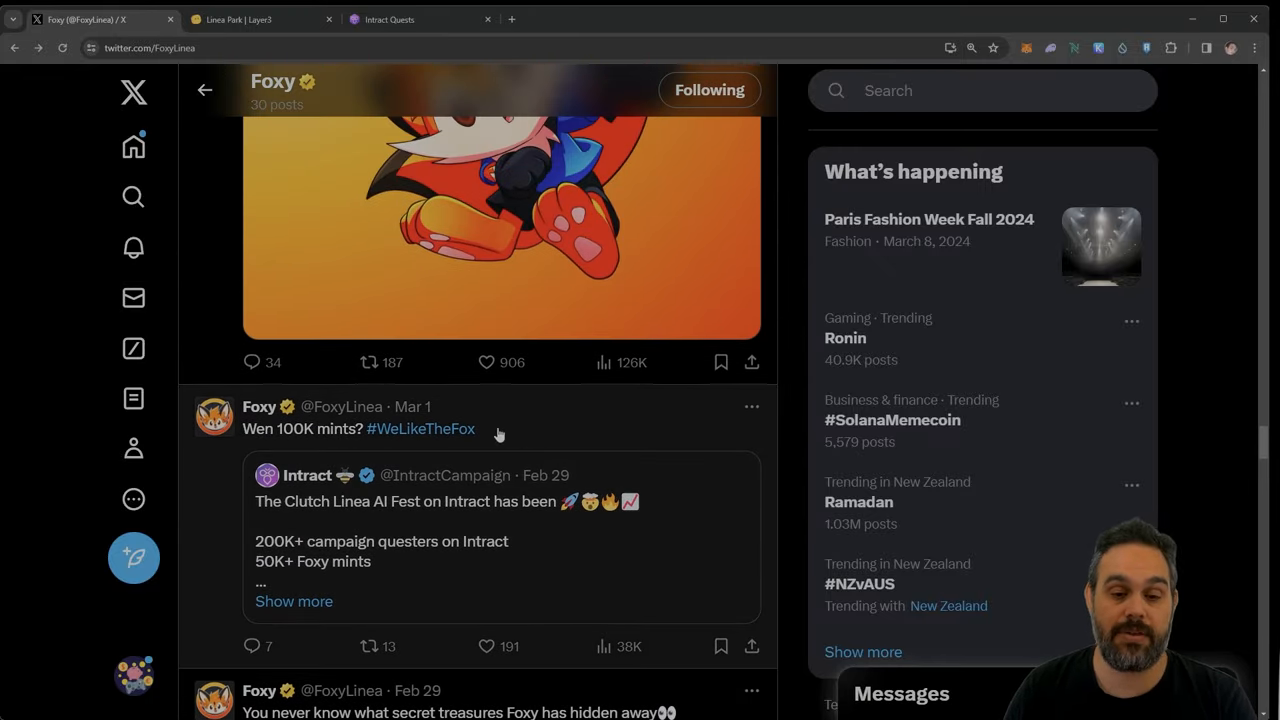
pyautogui.scroll(-3)
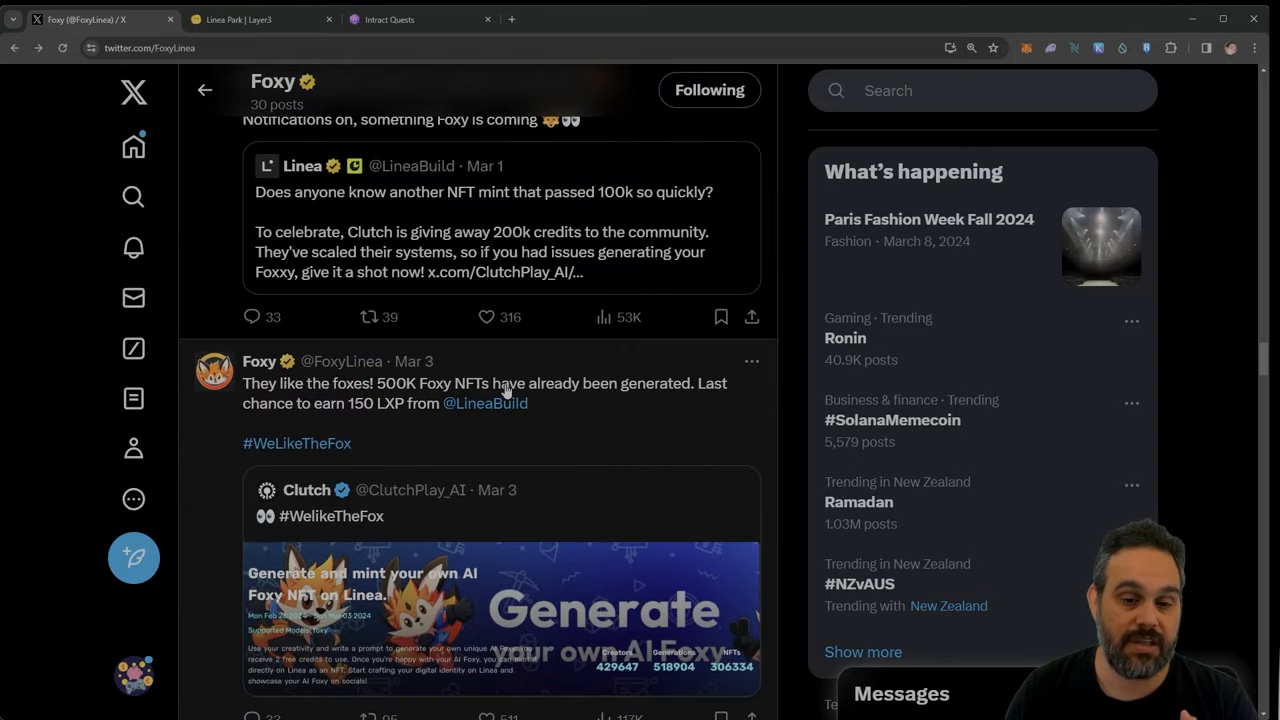
pyautogui.moveTo(464, 528)
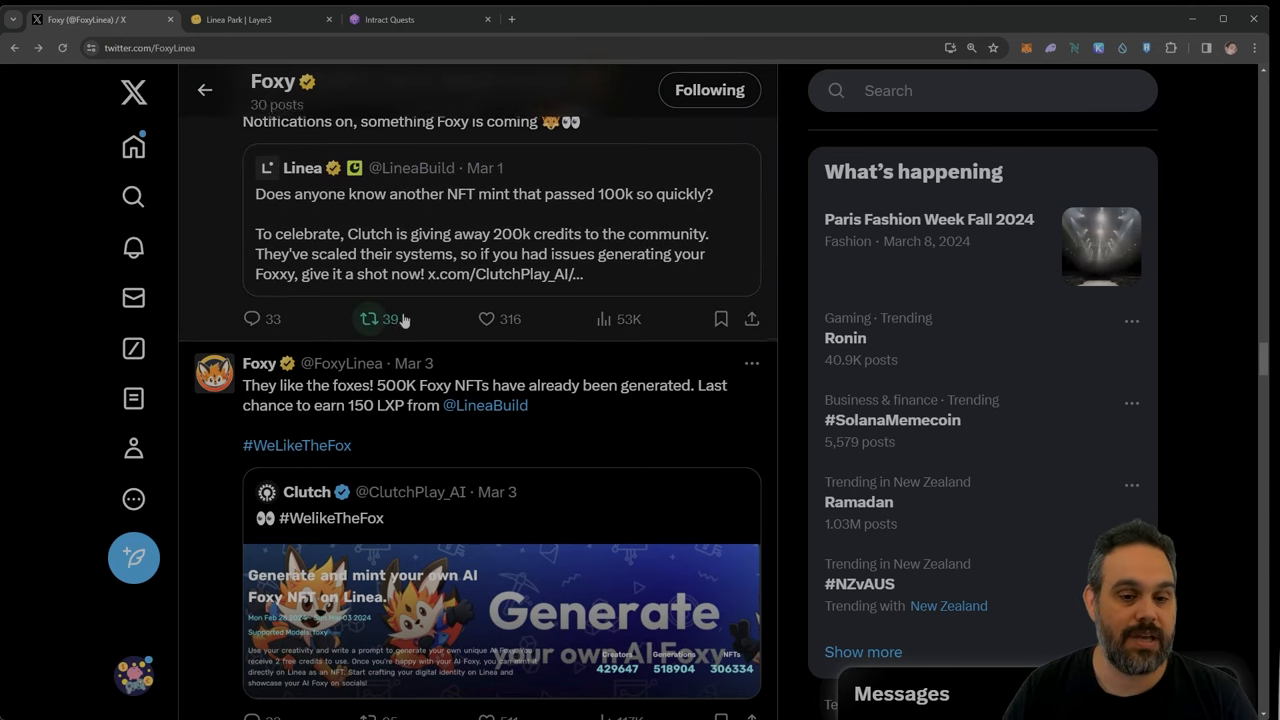
pyautogui.scroll(-3)
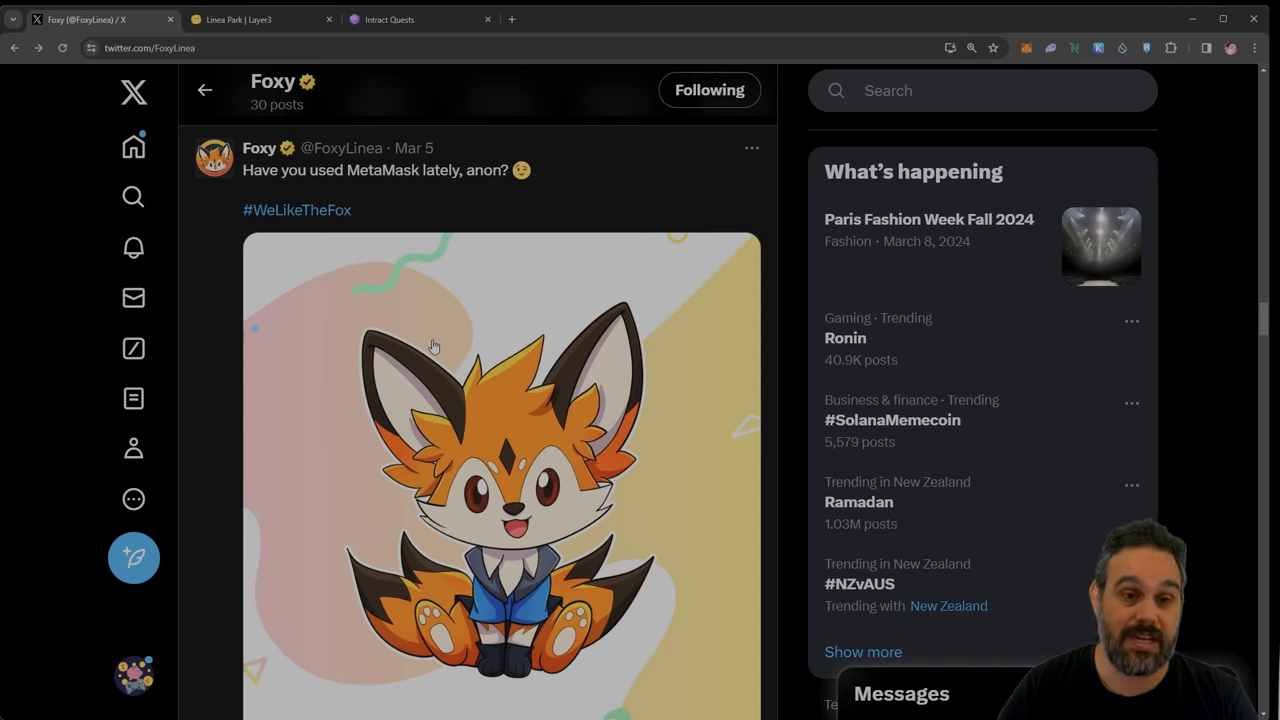
pyautogui.moveTo(434, 184)
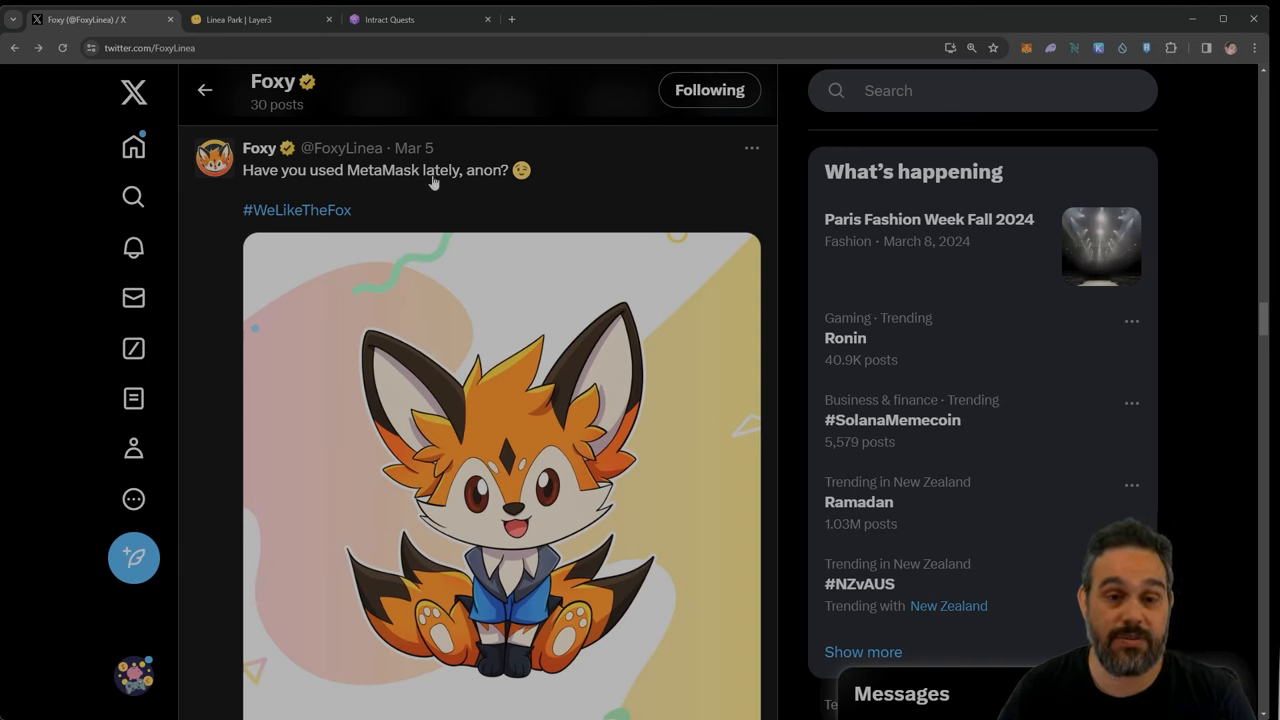
pyautogui.moveTo(460, 188)
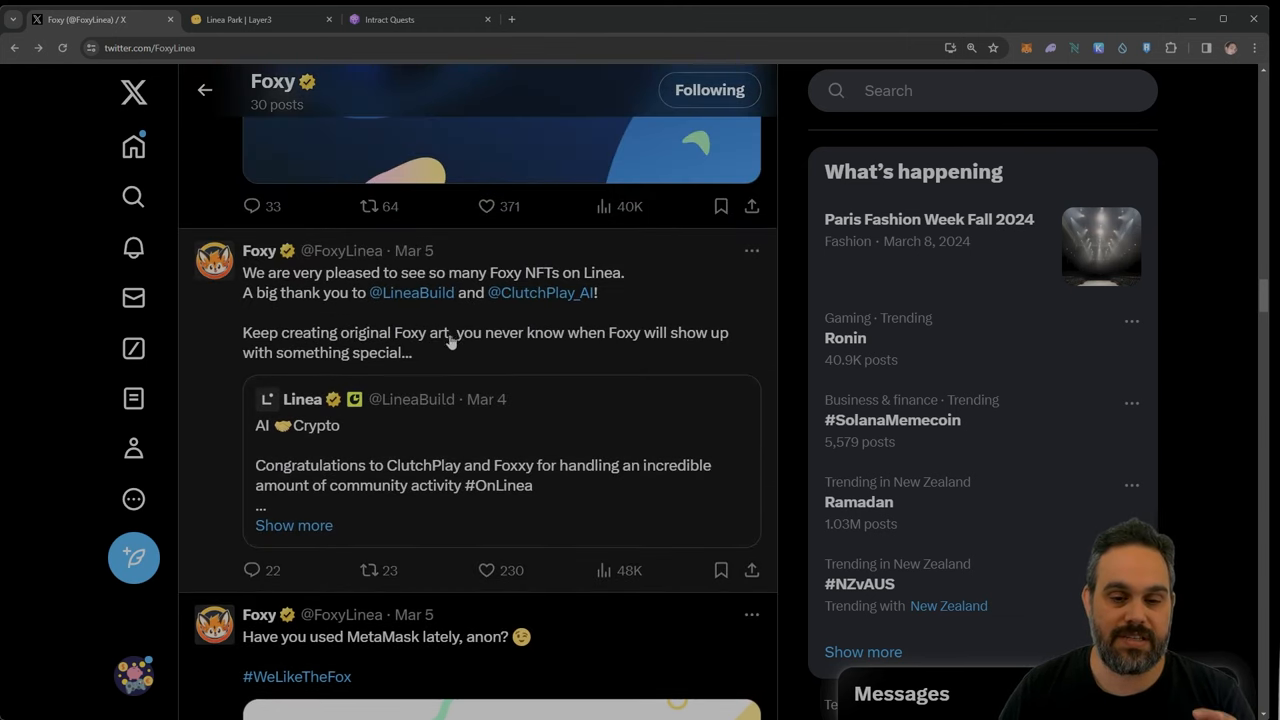
pyautogui.moveTo(464, 452)
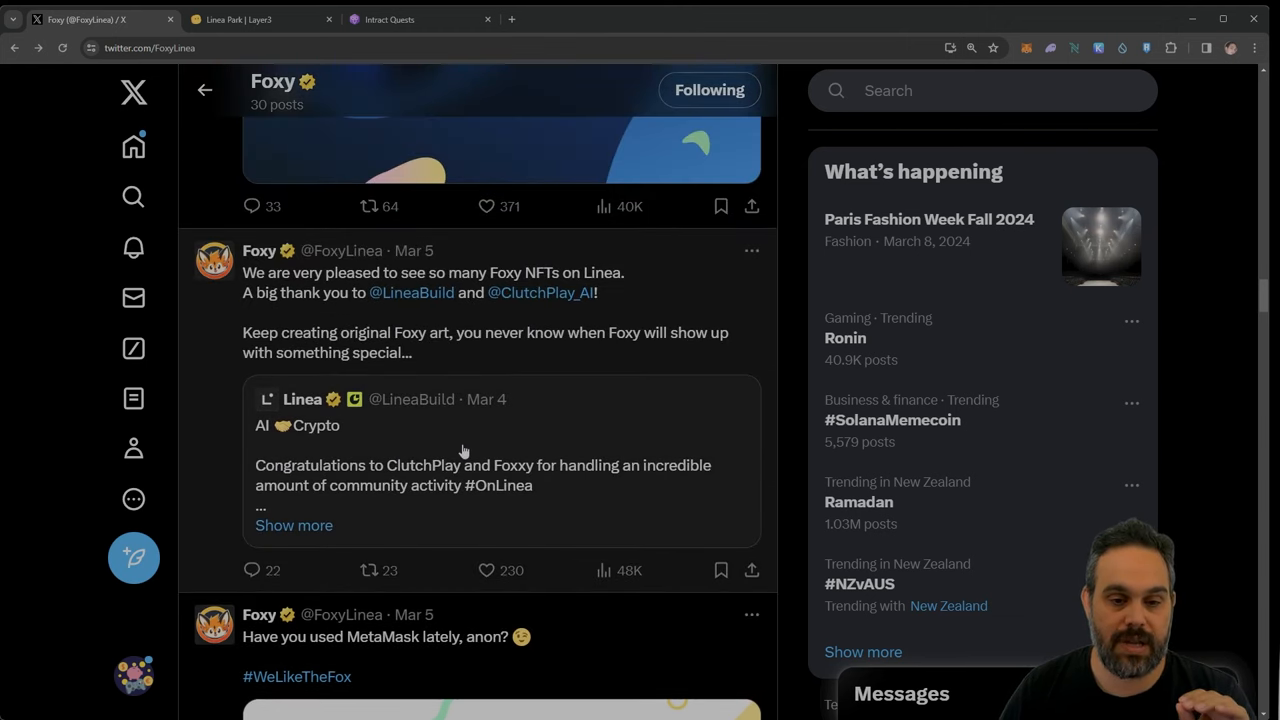
# Step: Scroll to Foxy's Mar 5 posts about MetaMask and thanks to Linea and Clutch
pyautogui.scroll(3)
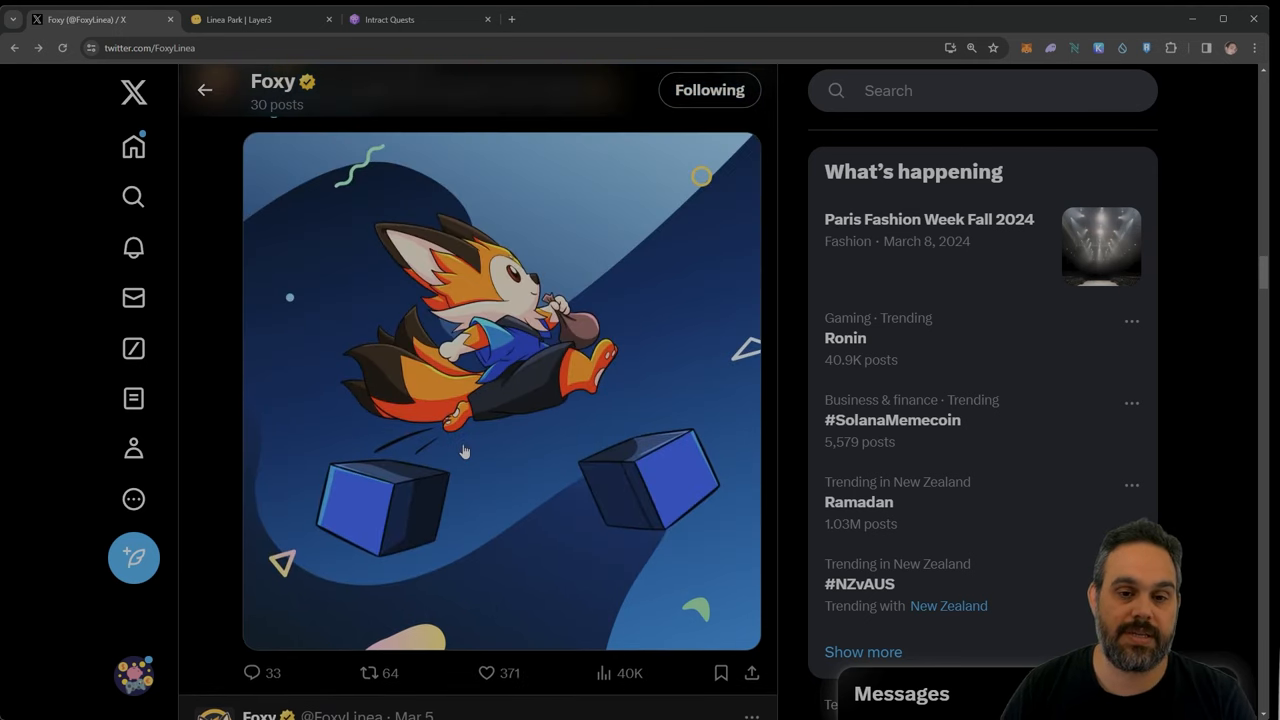
# Step: Reach the Mar 6 'smart fox' post and open its bridge.linea.build link in a new tab
pyautogui.scroll(-3)
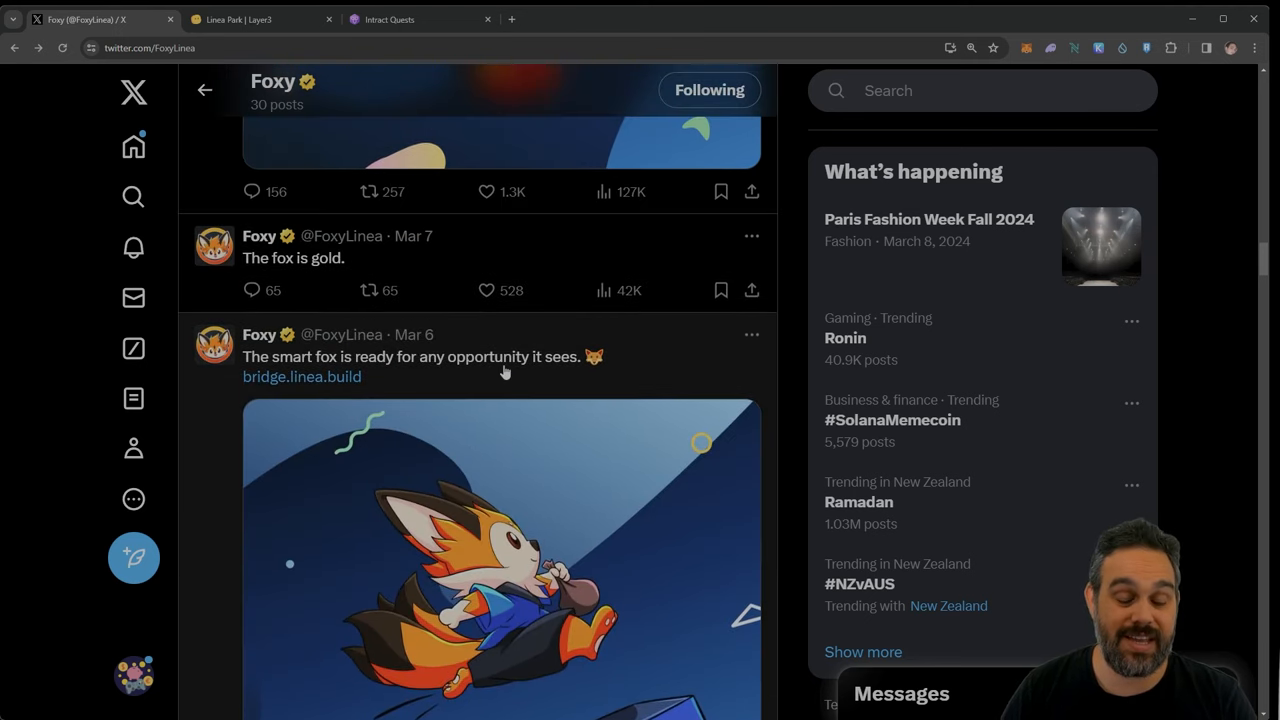
pyautogui.moveTo(378, 378)
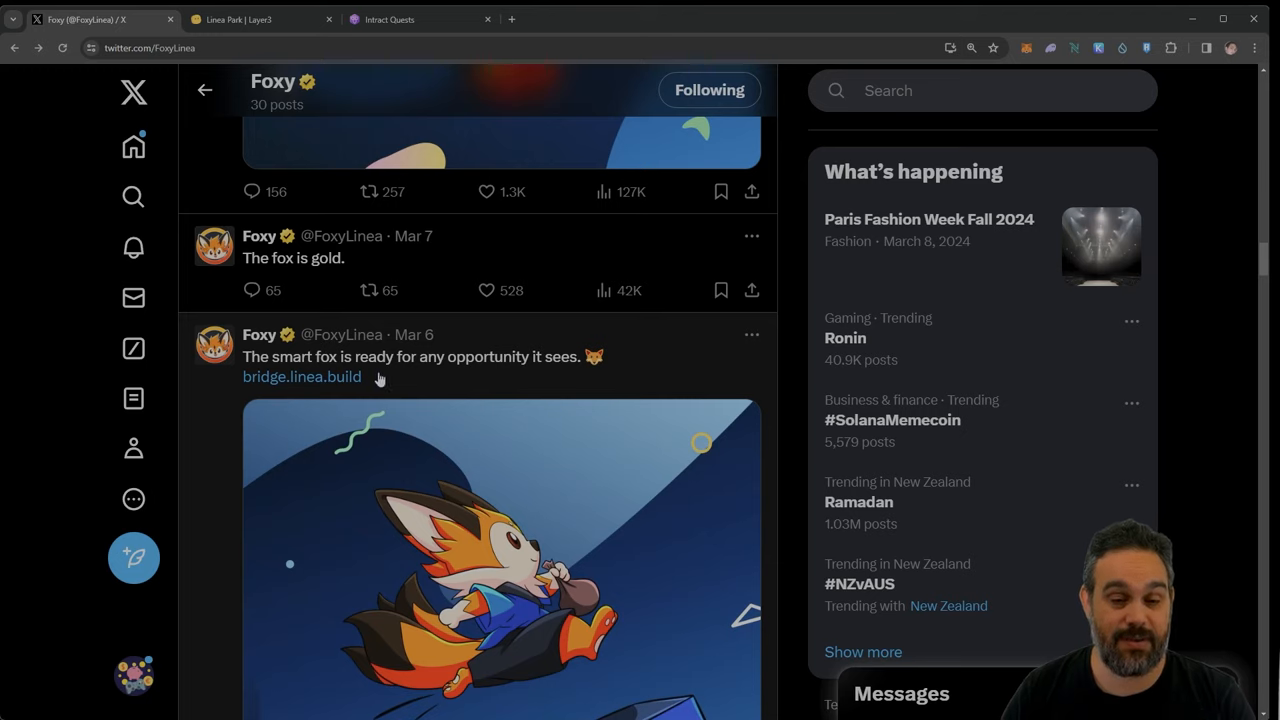
pyautogui.moveTo(540, 376)
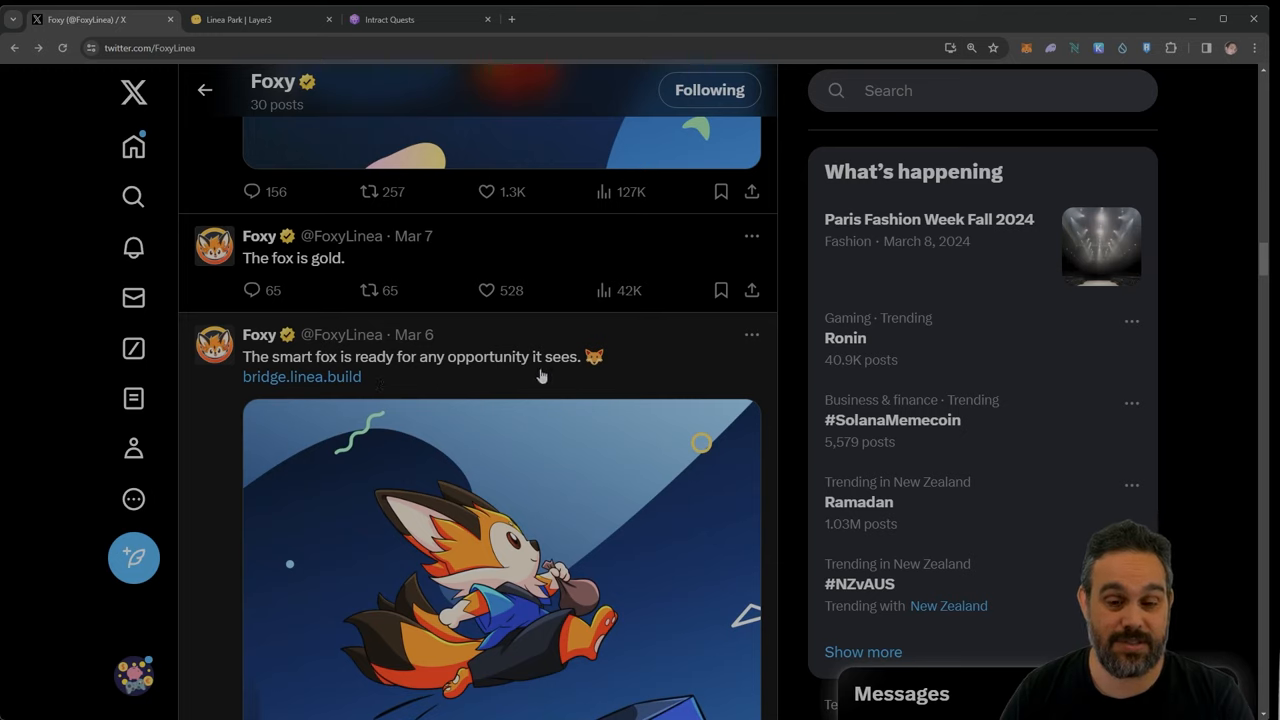
pyautogui.click(300, 376)
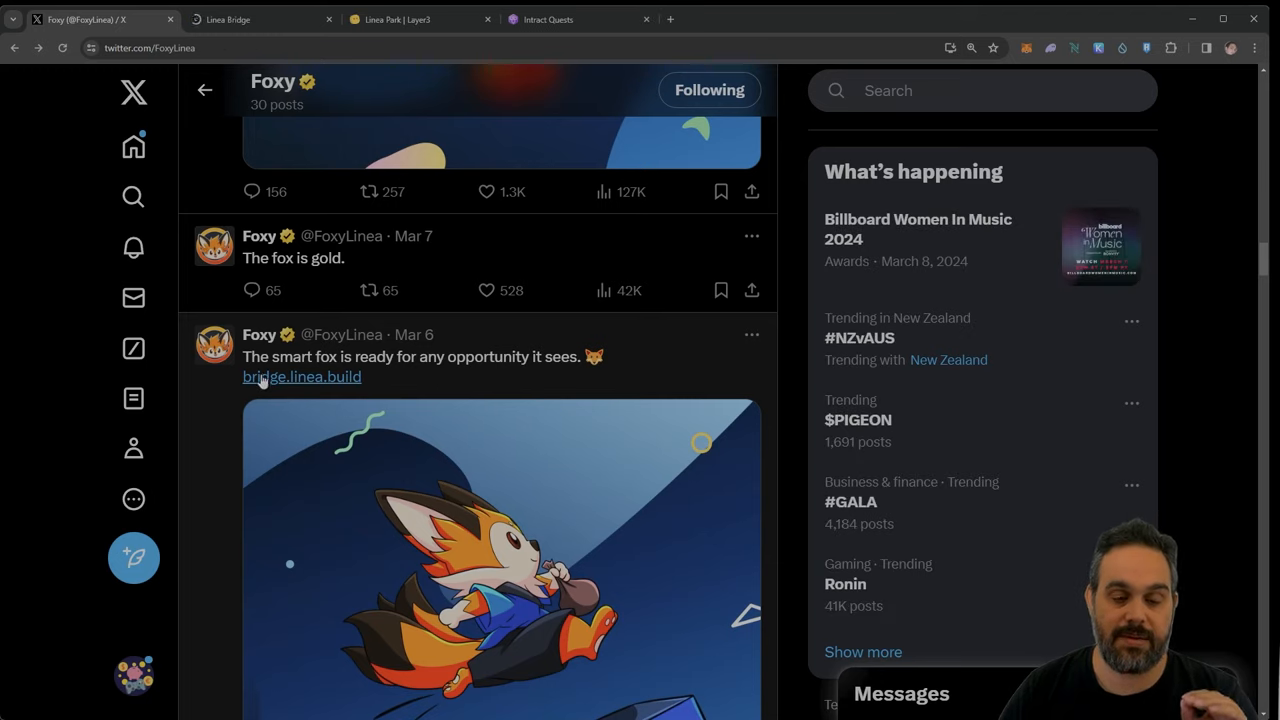
pyautogui.moveTo(300, 376)
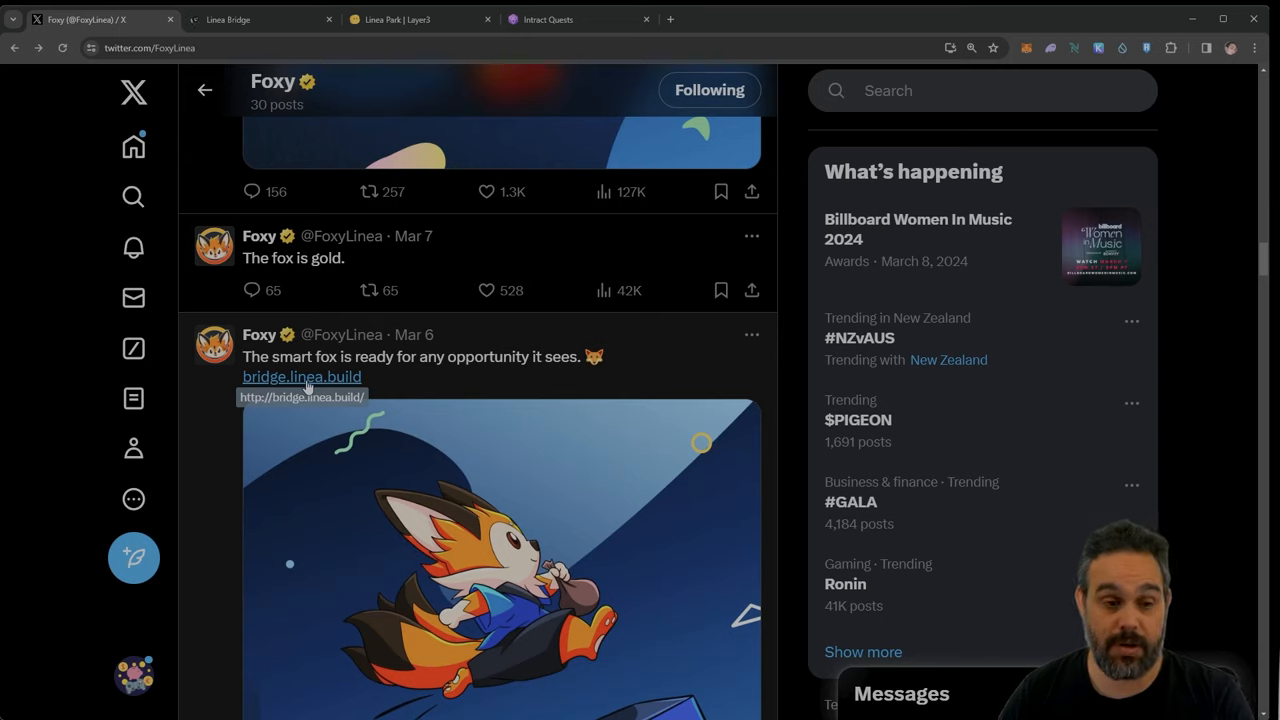
pyautogui.moveTo(396, 396)
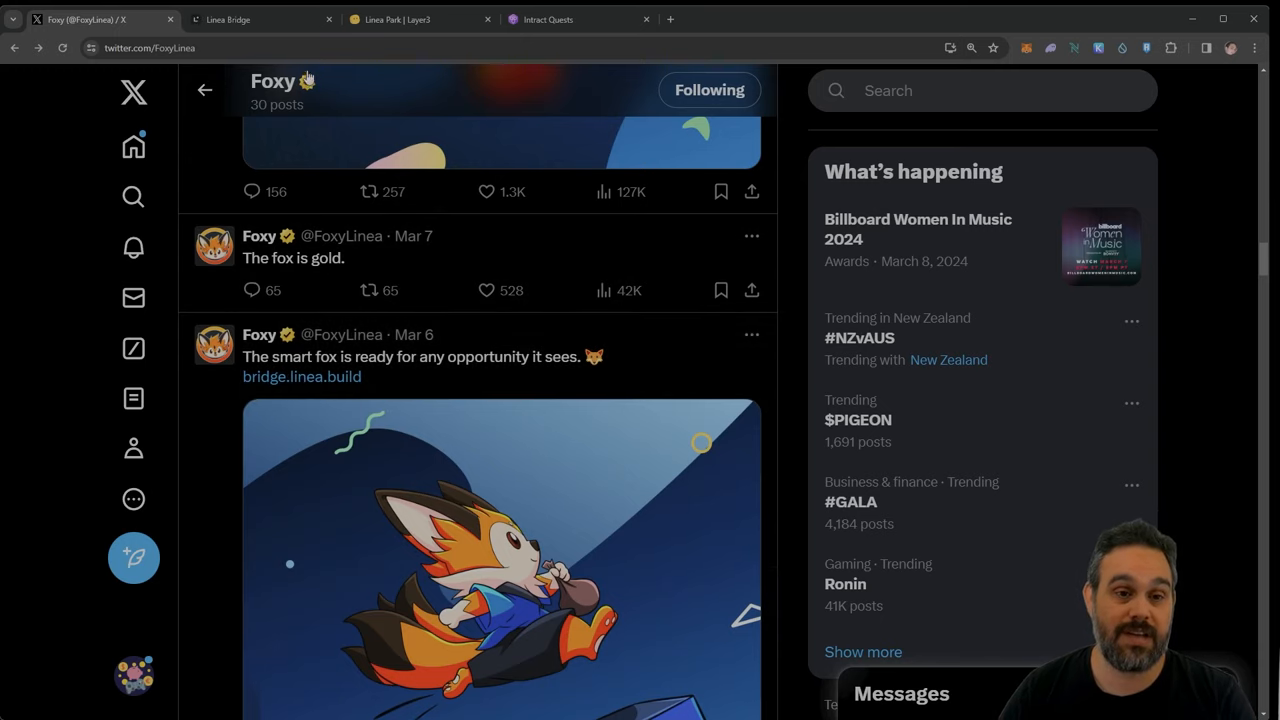
# Step: Bring up the Linea Bridge landing page with MetaMask, third-party and native bridge options
pyautogui.click(260, 20)
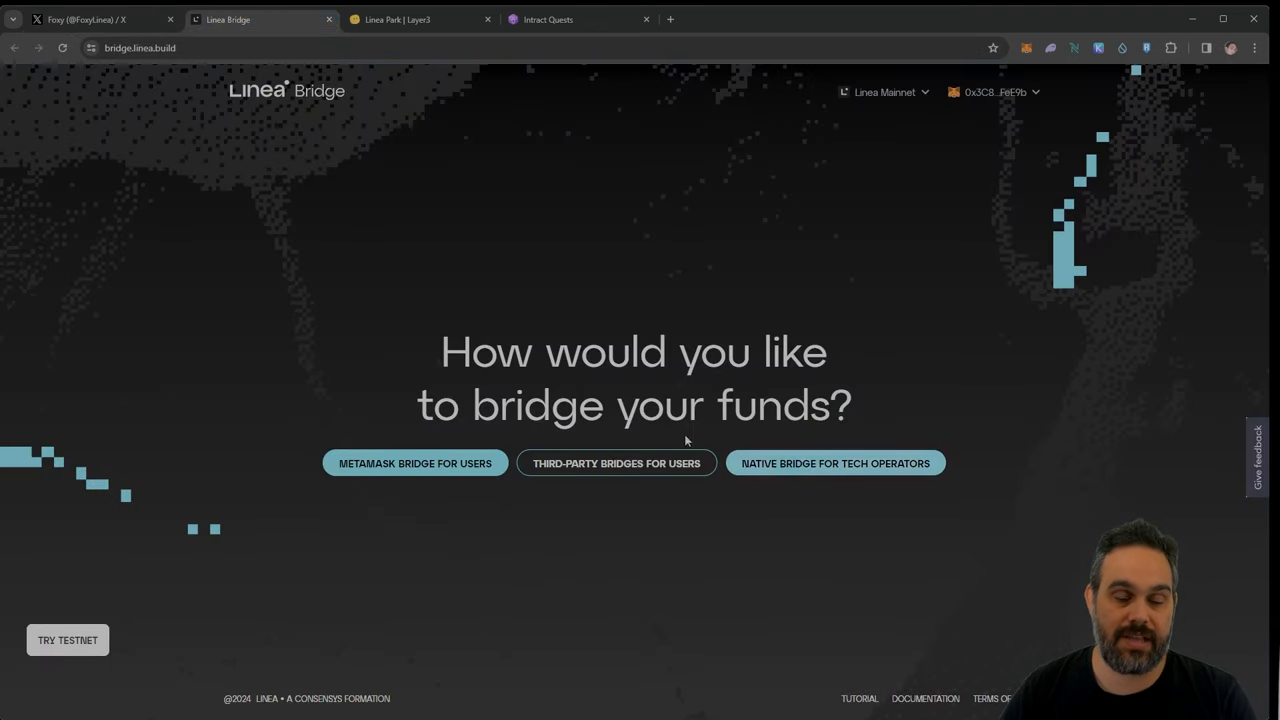
pyautogui.click(100, 20)
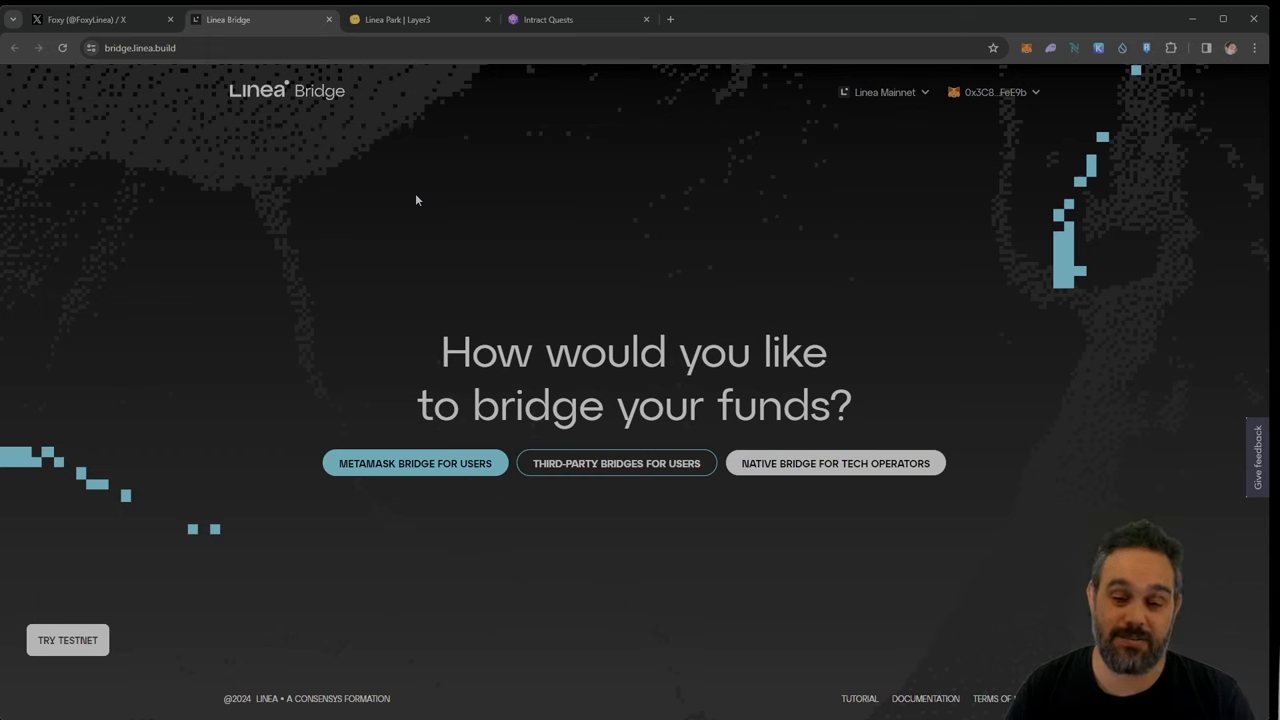
pyautogui.click(90, 20)
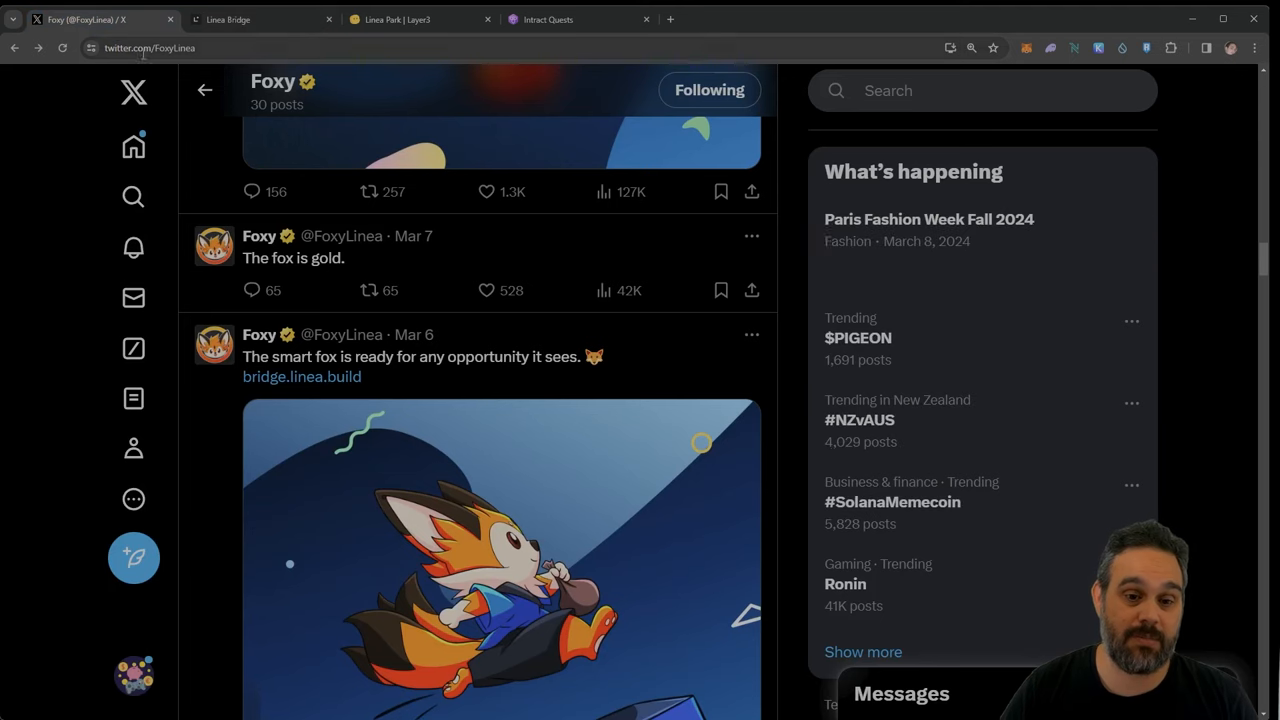
pyautogui.scroll(3)
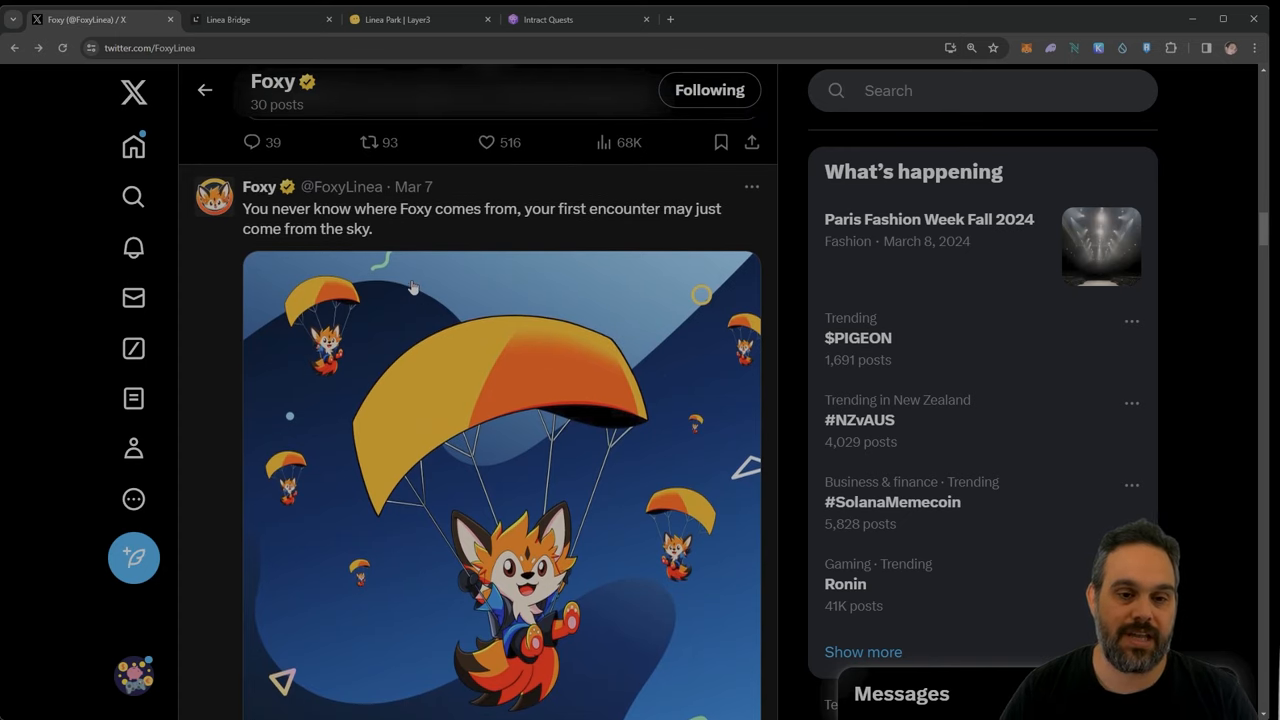
pyautogui.scroll(-3)
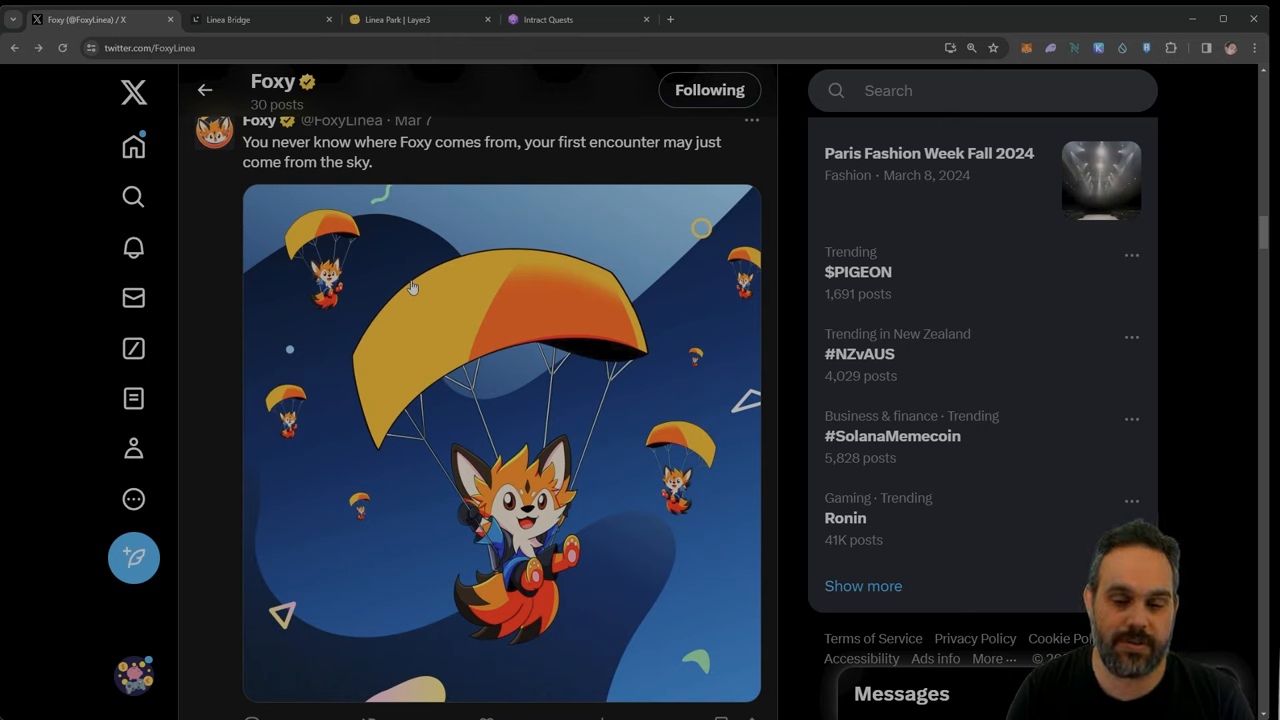
pyautogui.moveTo(372, 404)
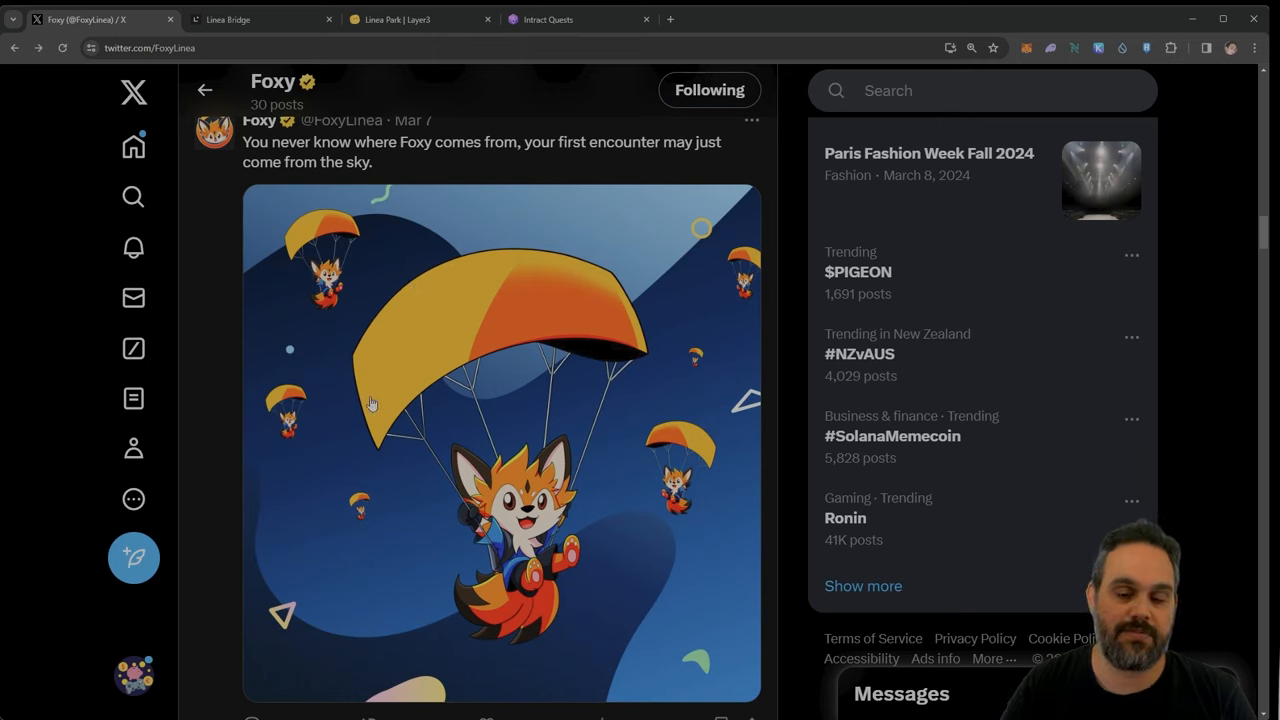
pyautogui.moveTo(492, 388)
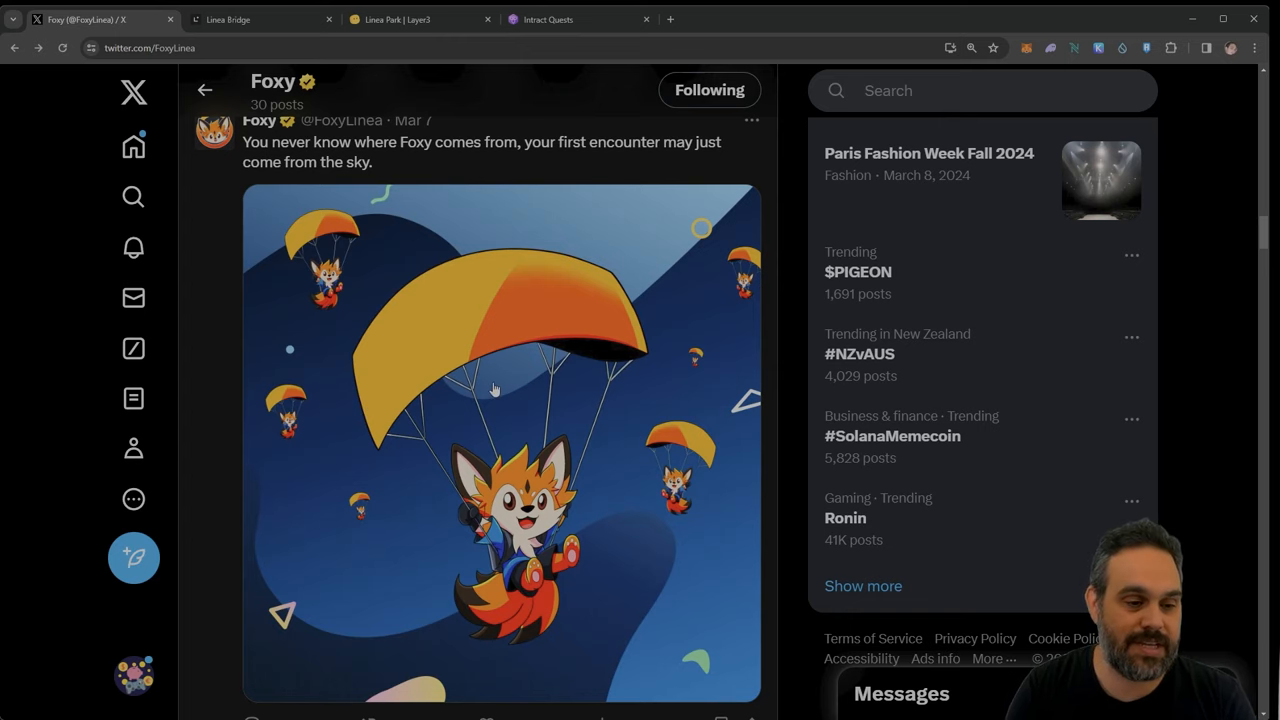
# Step: Scroll the timeline up to the Mar 8 post with the portfolio.metamask.io/bridge link
pyautogui.scroll(3)
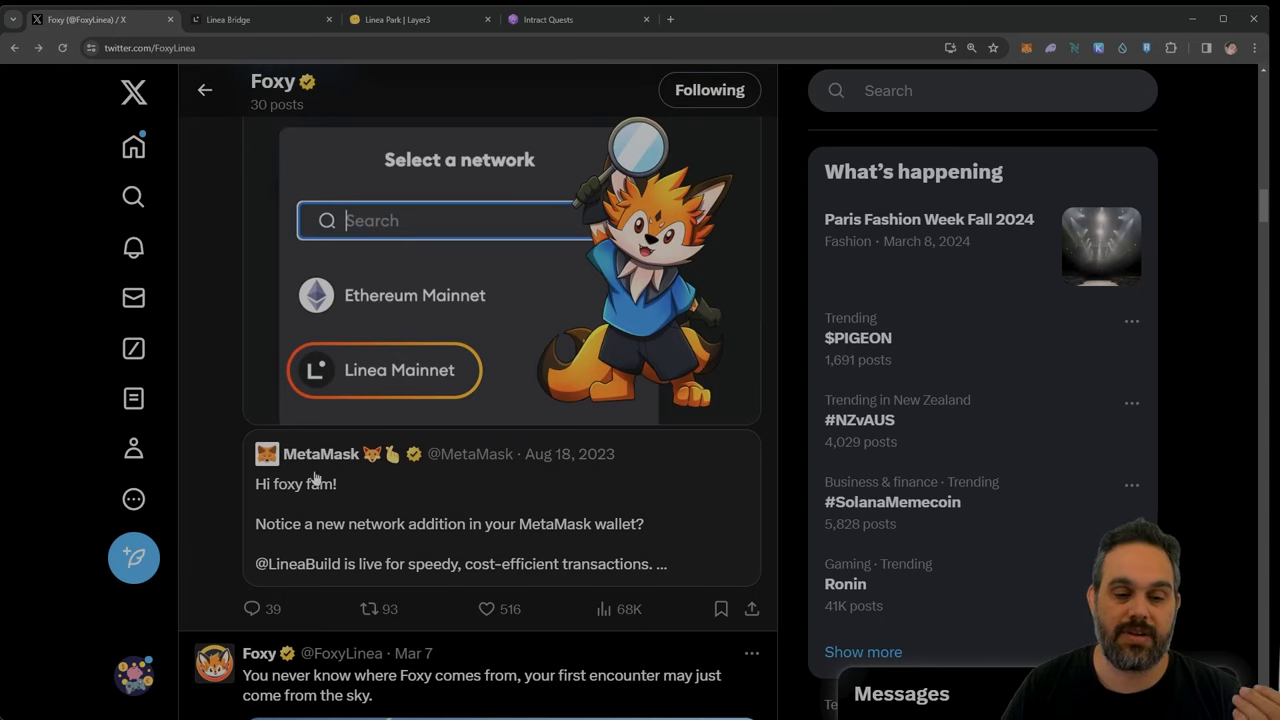
pyautogui.moveTo(568, 498)
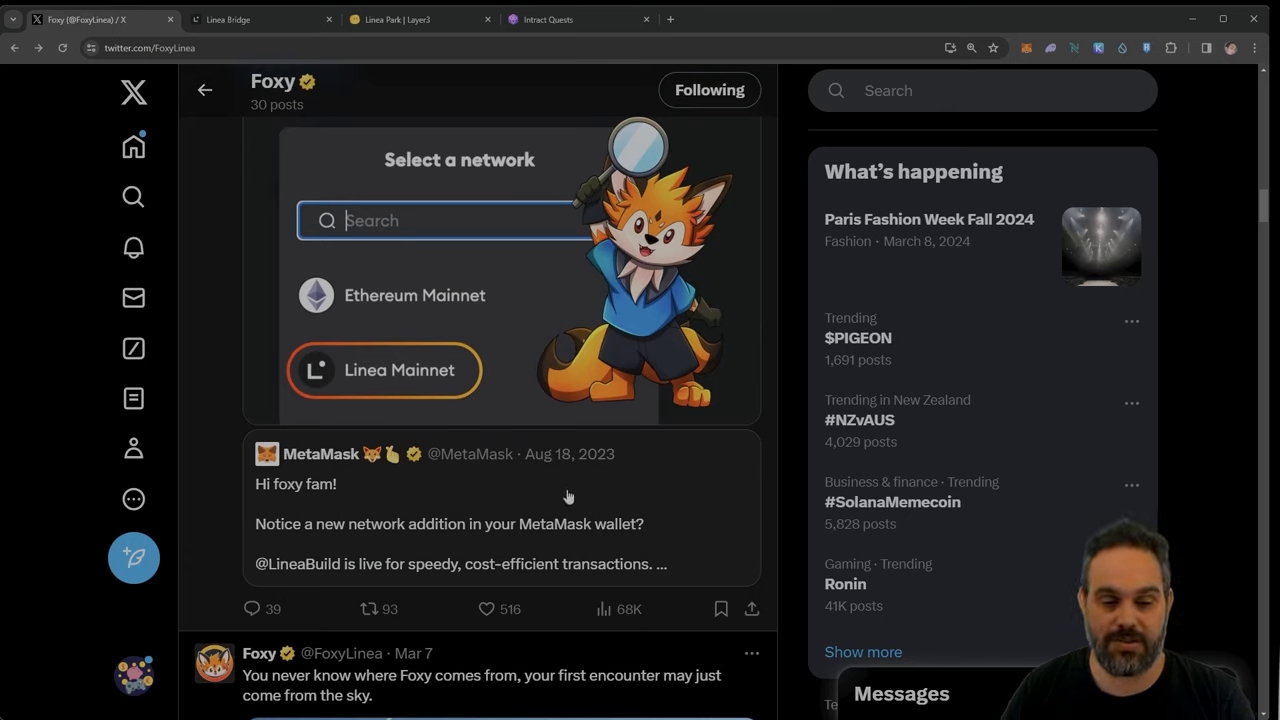
pyautogui.moveTo(470, 520)
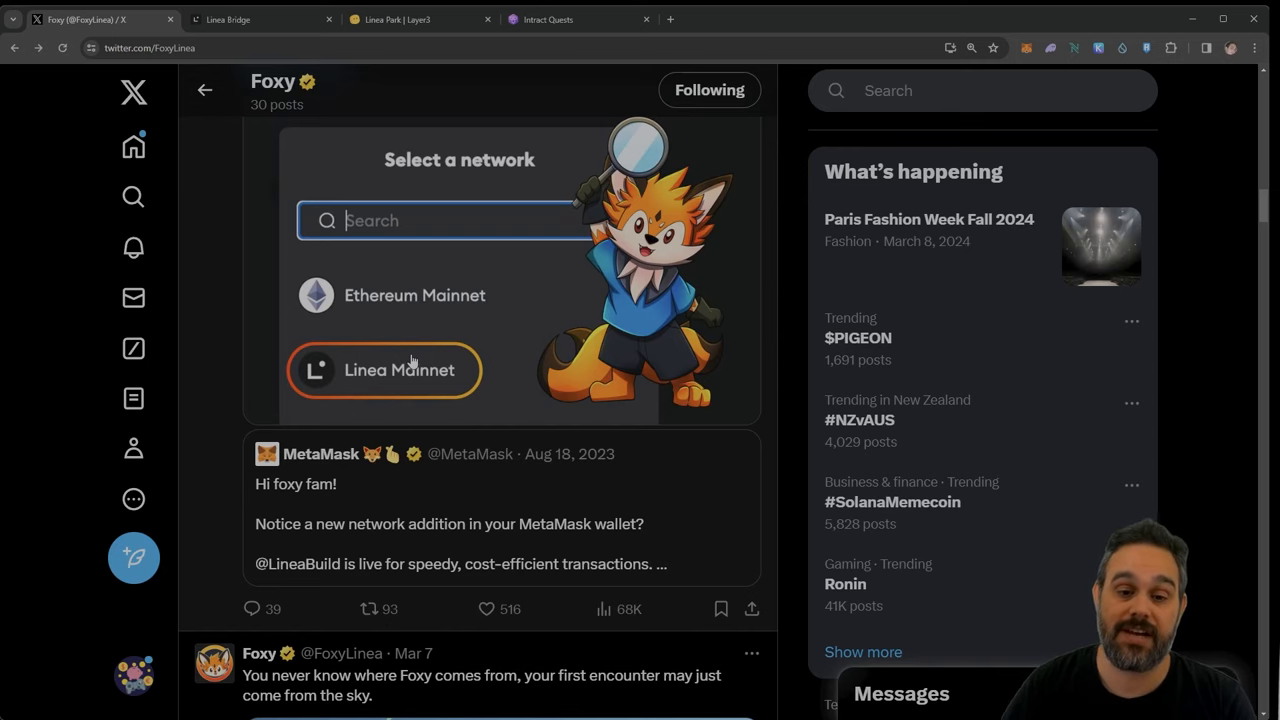
pyautogui.scroll(3)
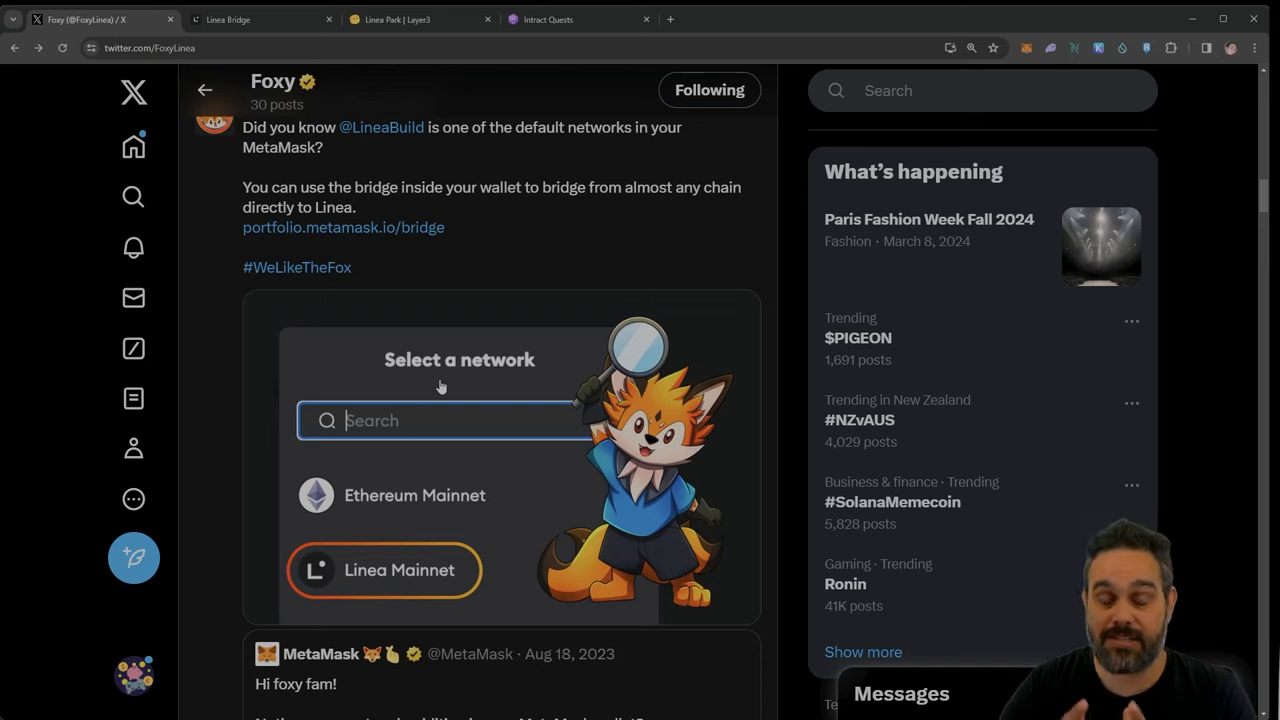
pyautogui.moveTo(426, 356)
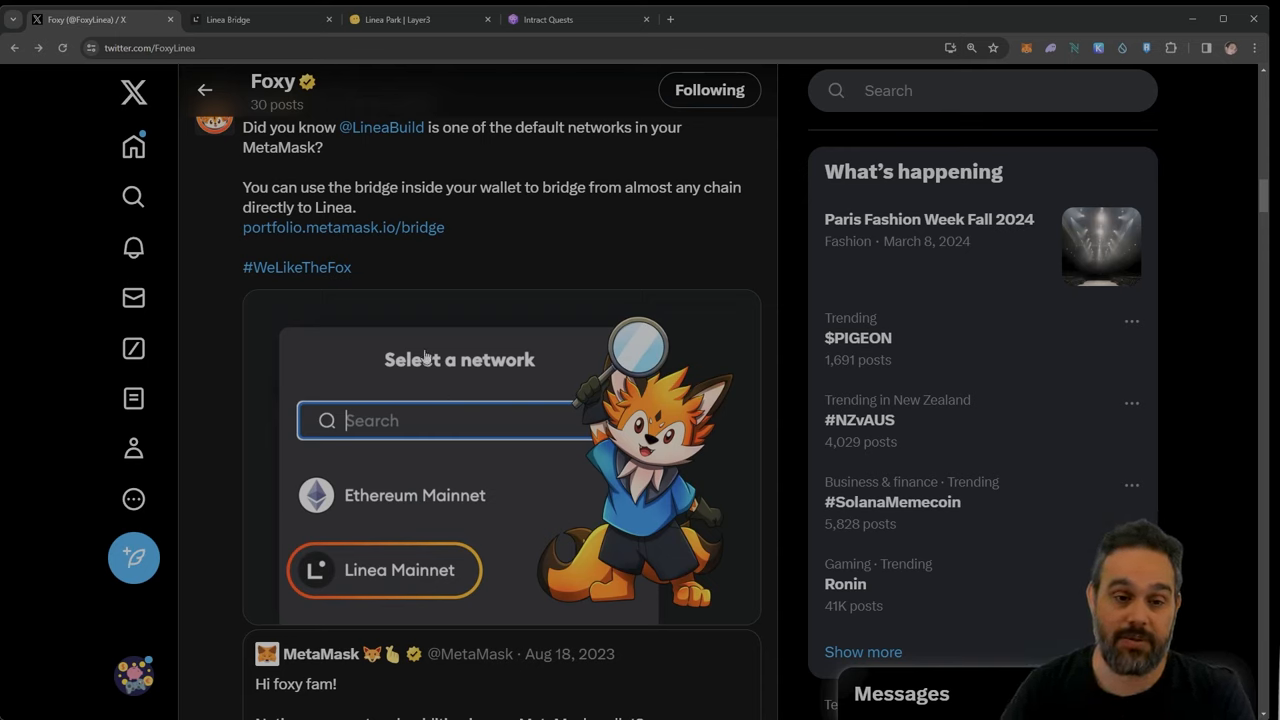
pyautogui.moveTo(344, 228)
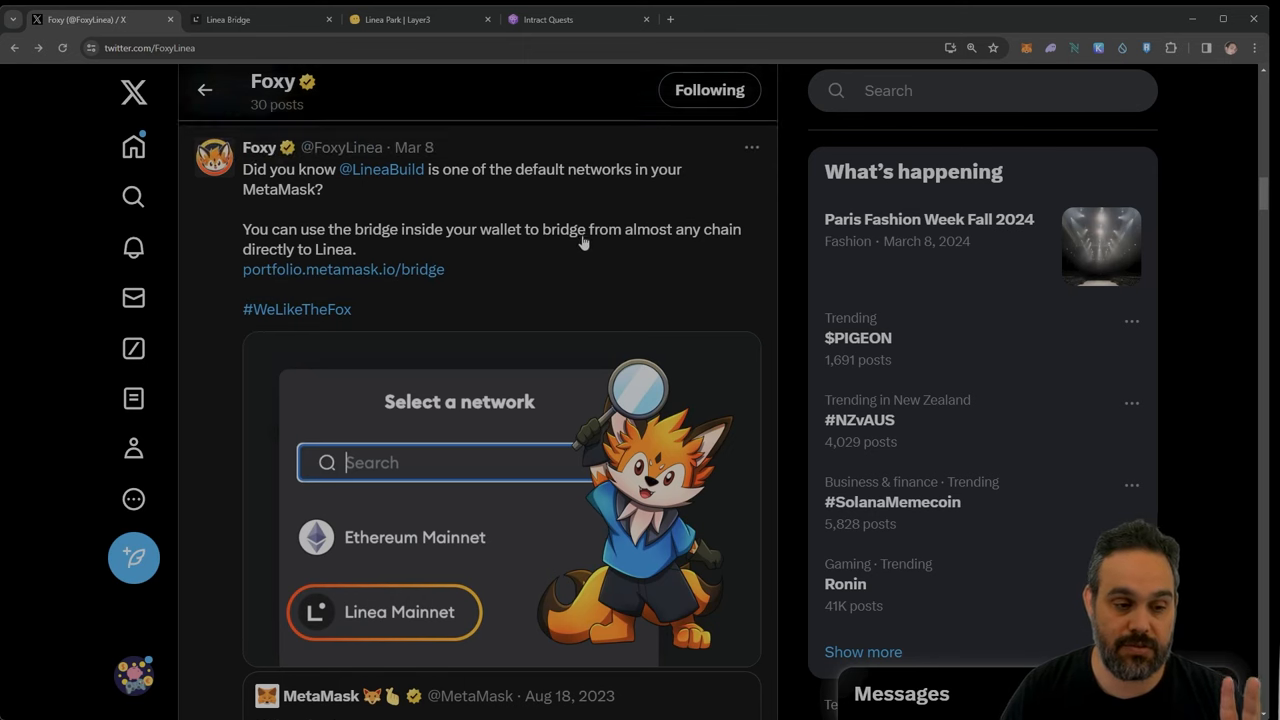
# Step: Scroll past the 'Who to follow' block to the Mar 9 swapping-fox illustration post
pyautogui.scroll(-3)
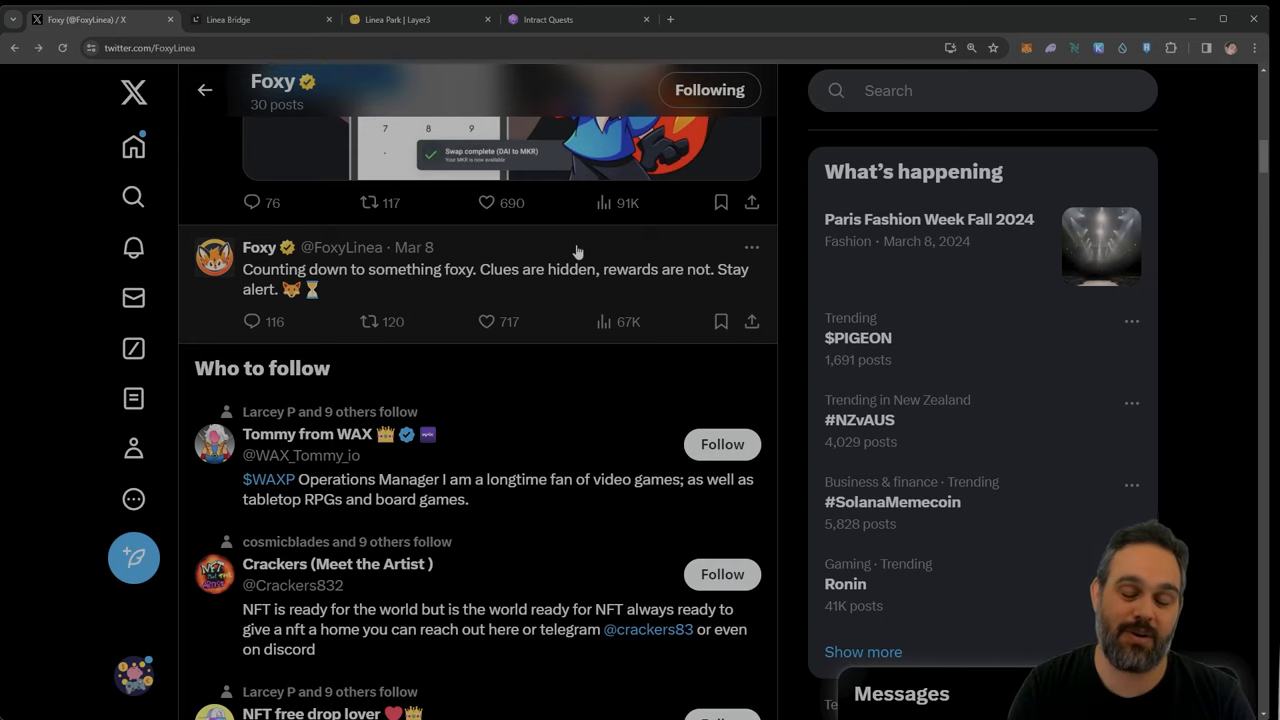
pyautogui.scroll(3)
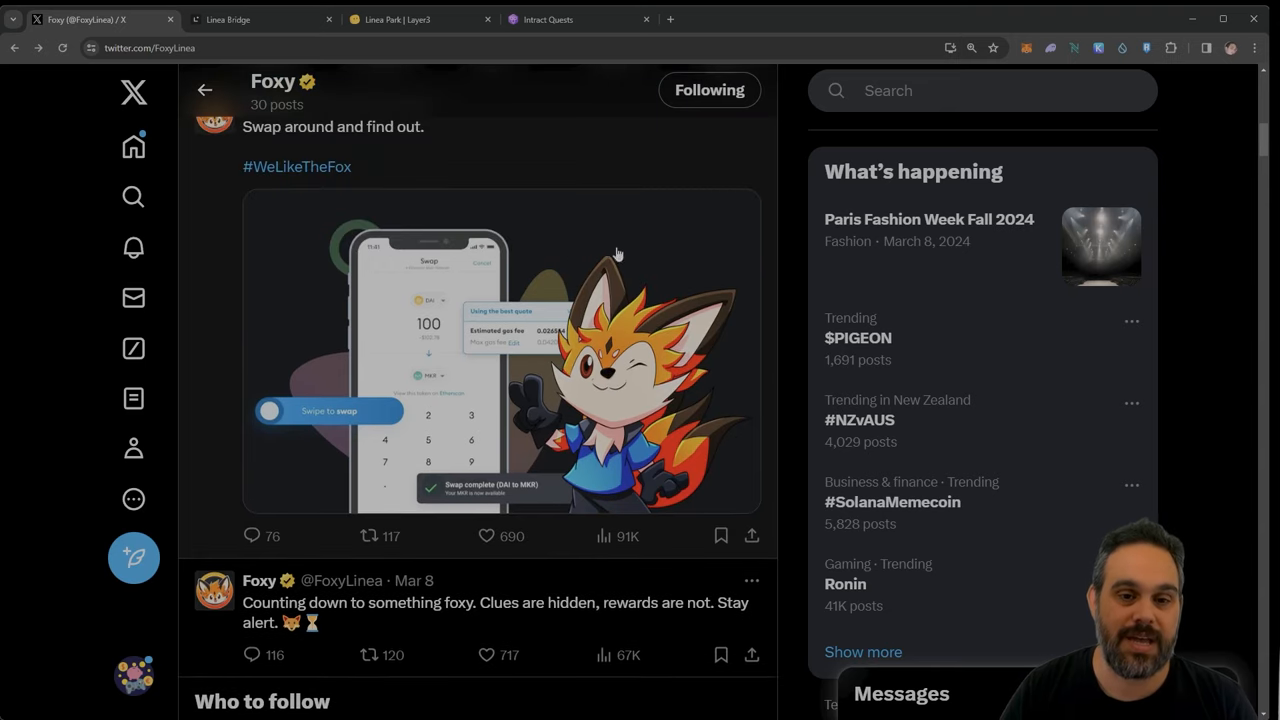
pyautogui.scroll(-3)
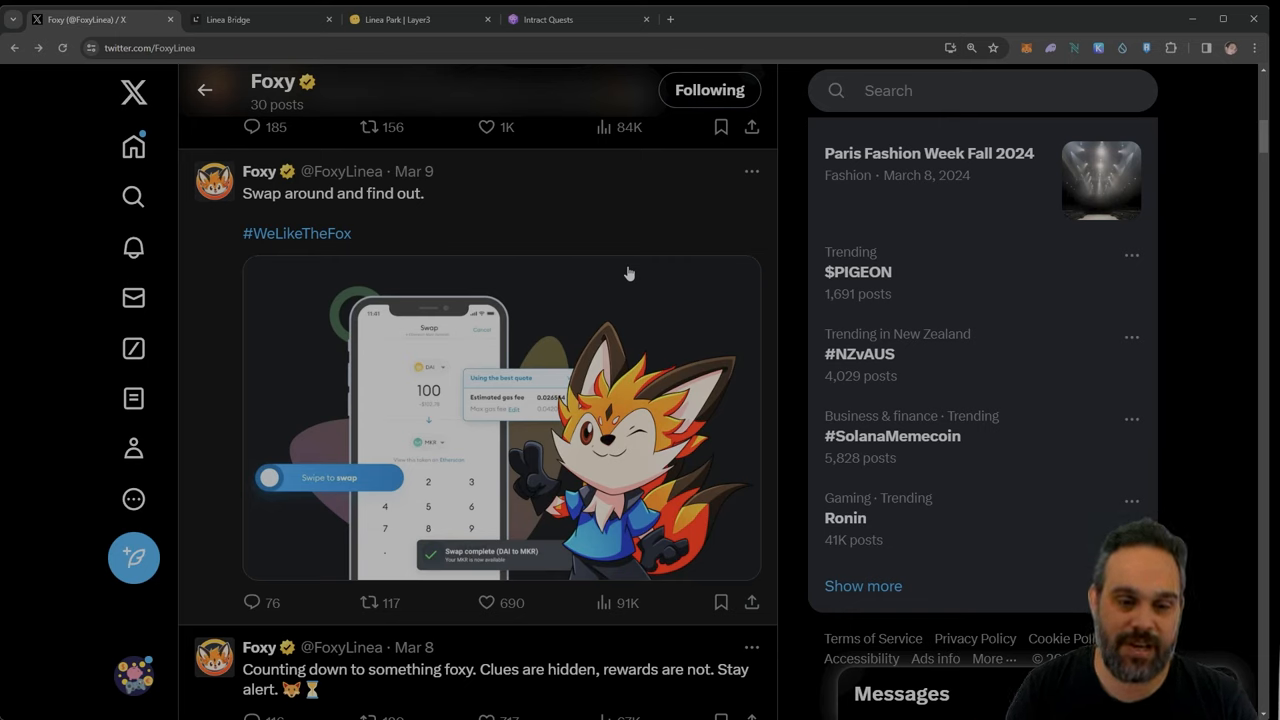
pyautogui.moveTo(318, 476)
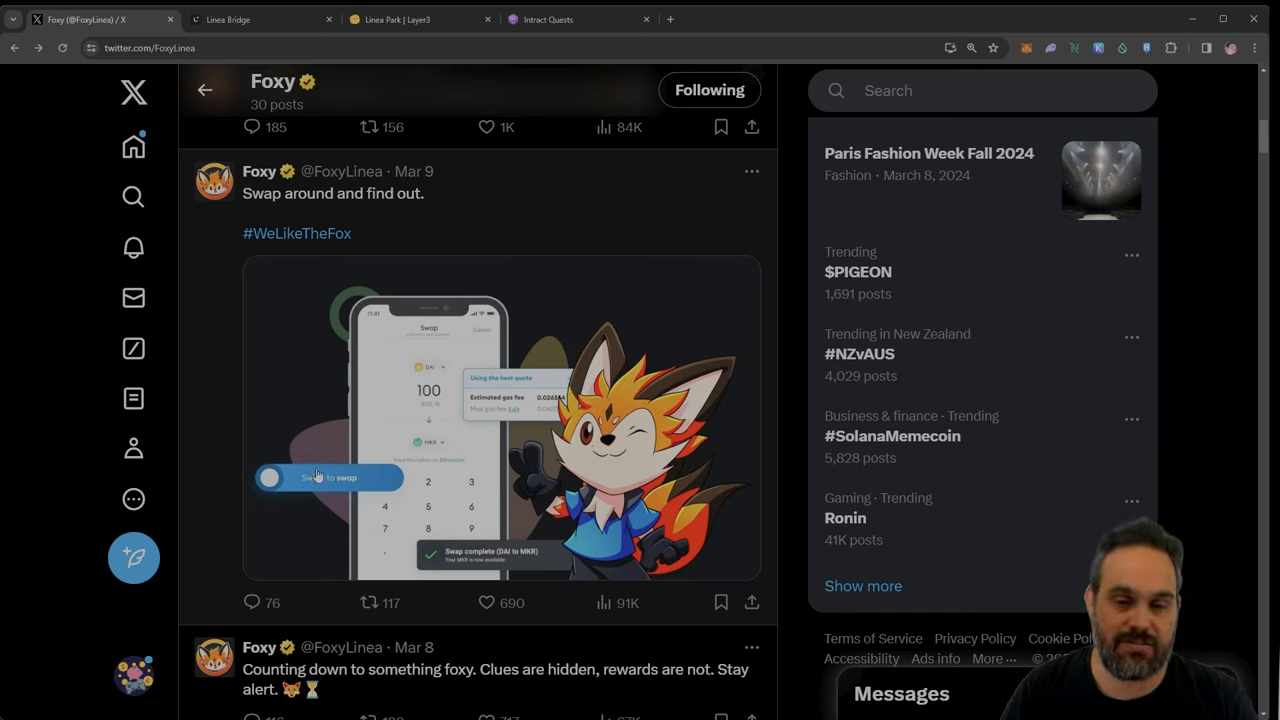
pyautogui.moveTo(424, 408)
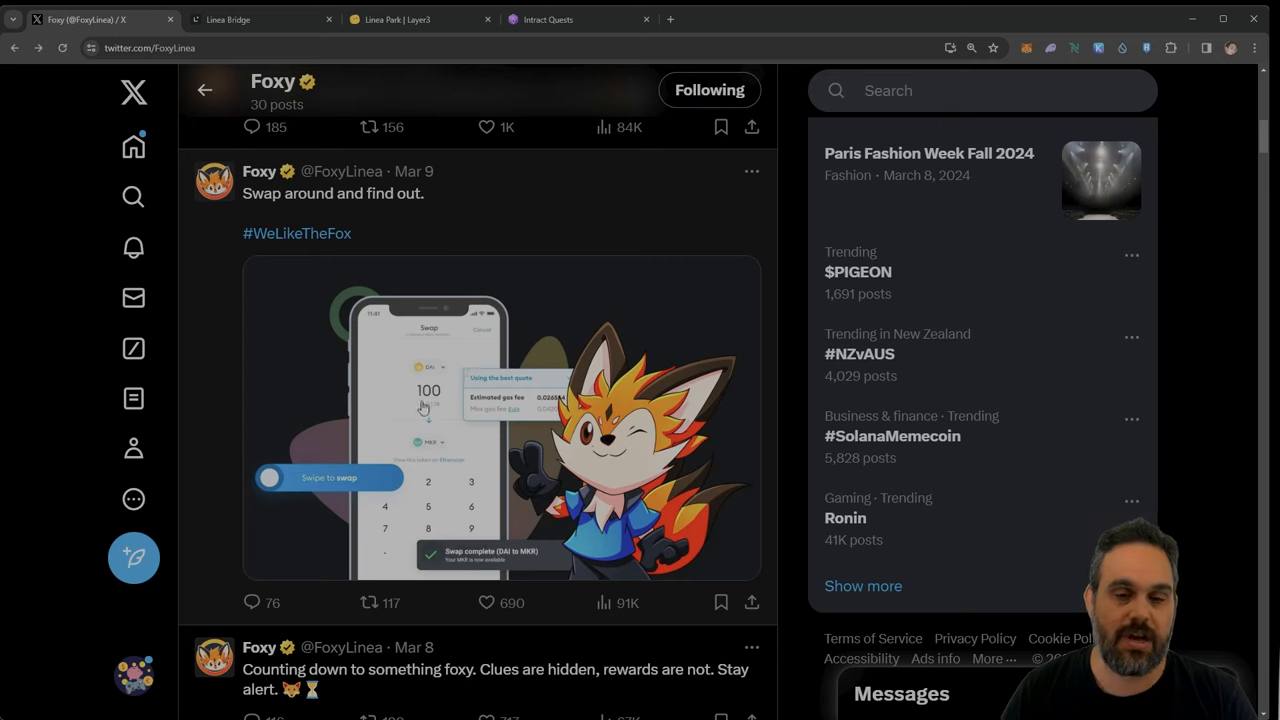
pyautogui.moveTo(424, 478)
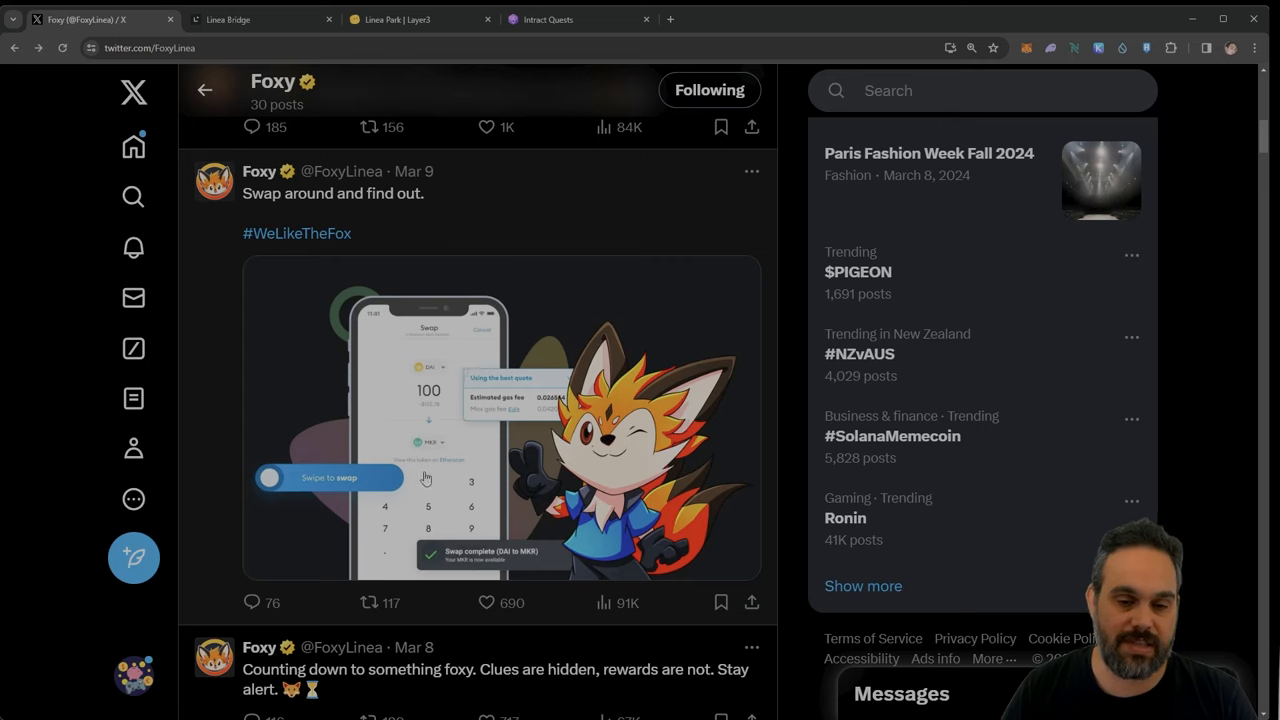
pyautogui.moveTo(472, 344)
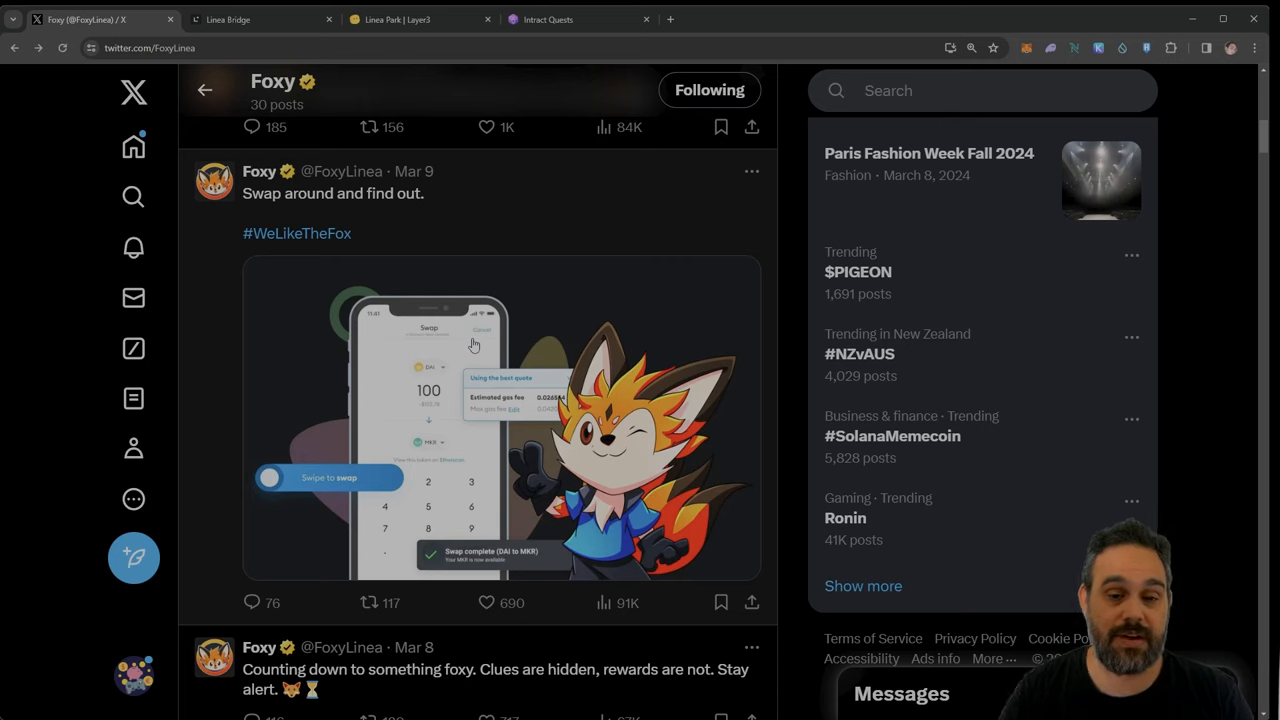
pyautogui.moveTo(528, 340)
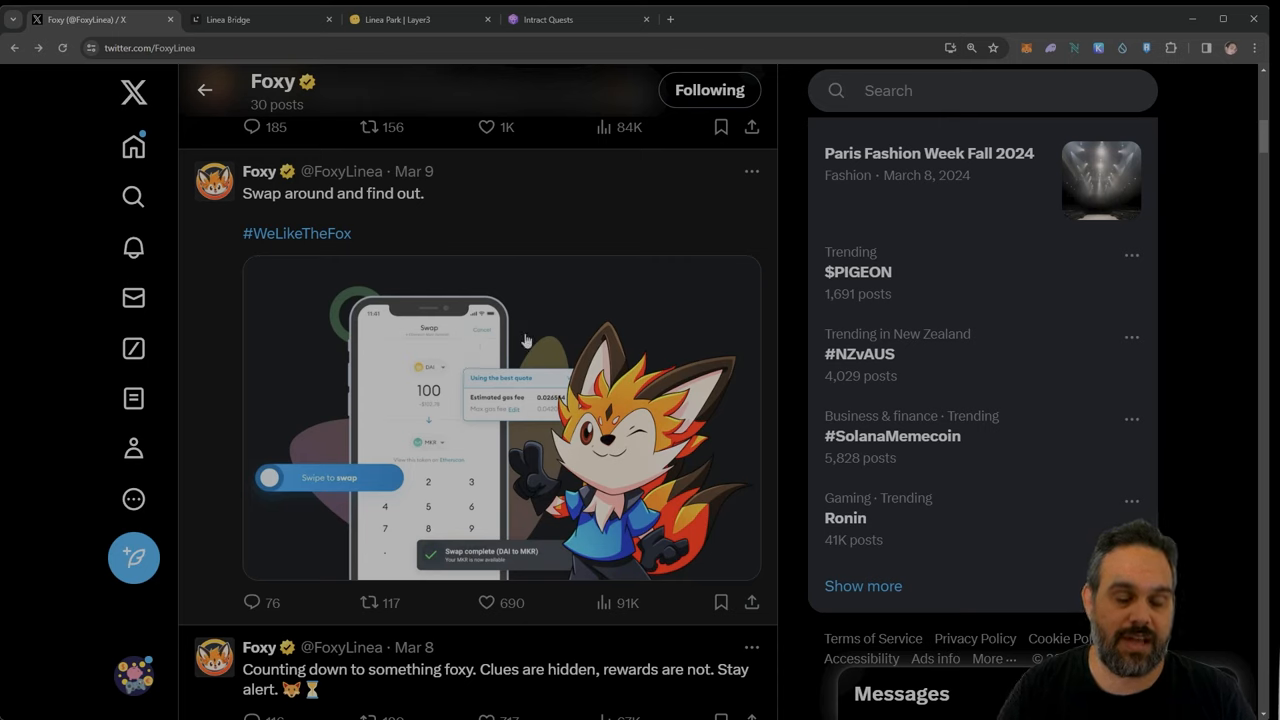
pyautogui.moveTo(466, 414)
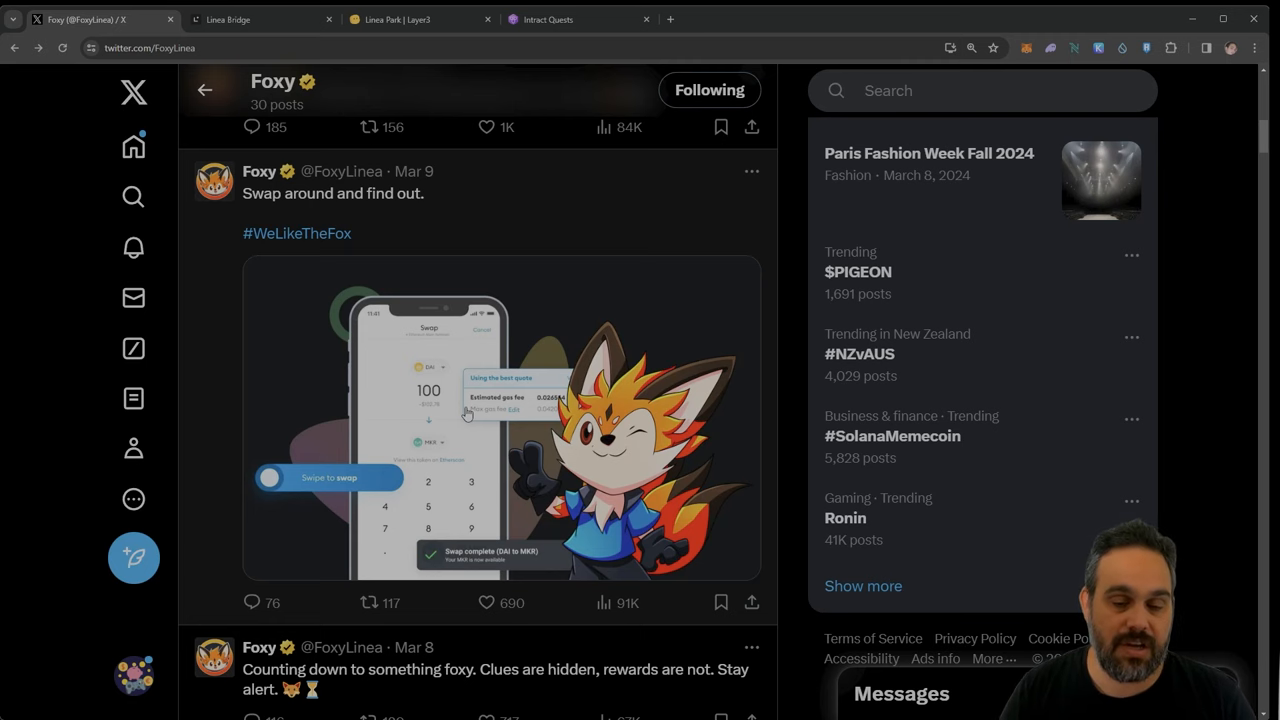
# Step: Scroll up through the newest posts to the 'Who let the fox out?' banner and bio
pyautogui.scroll(3)
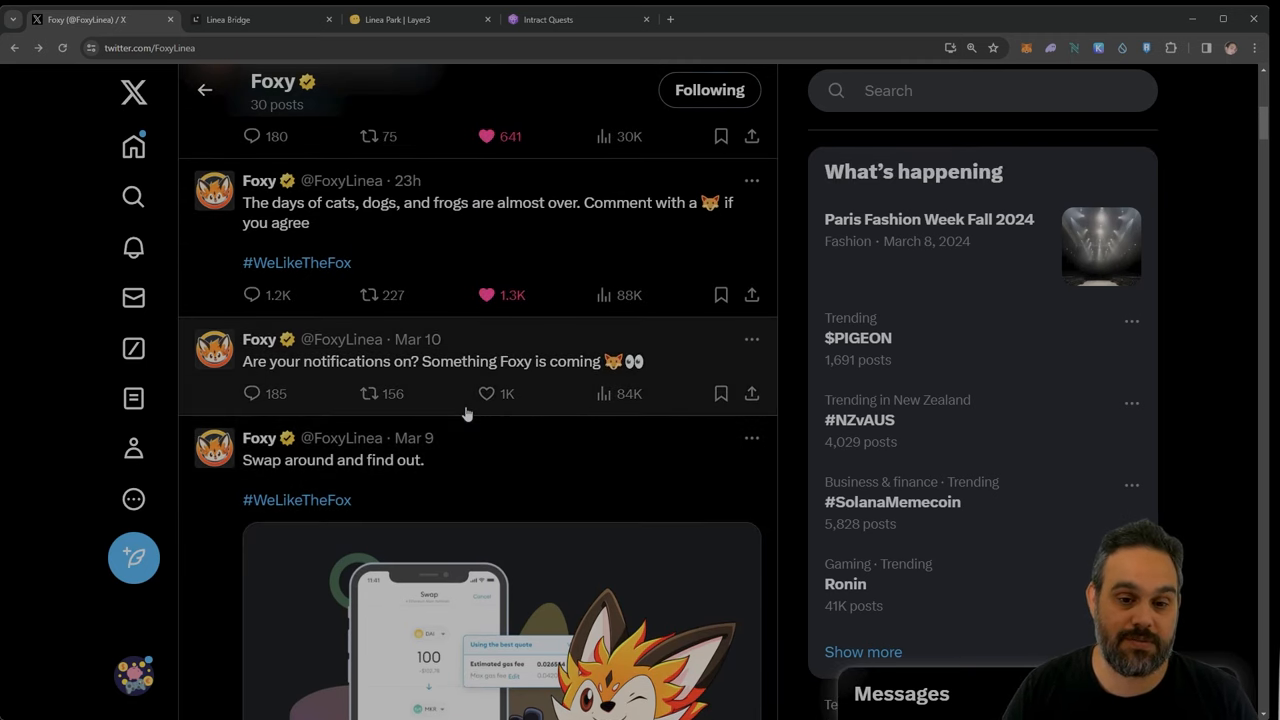
pyautogui.scroll(-3)
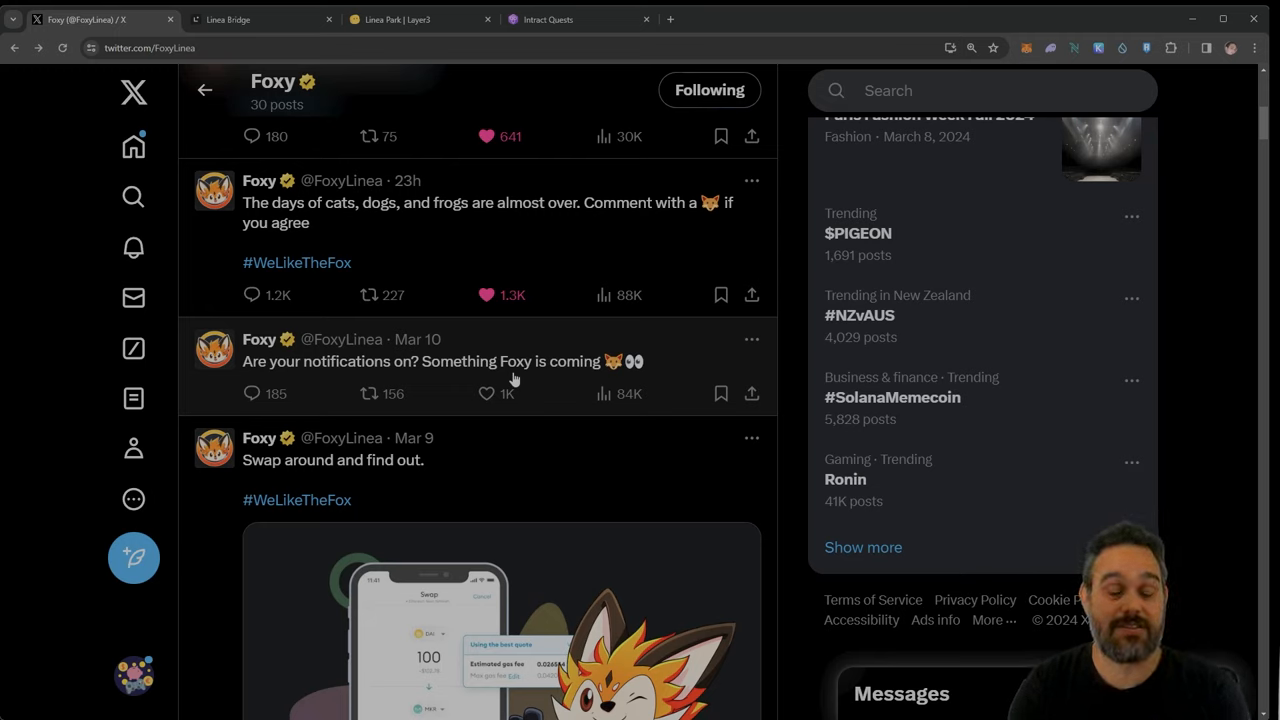
pyautogui.moveTo(604, 344)
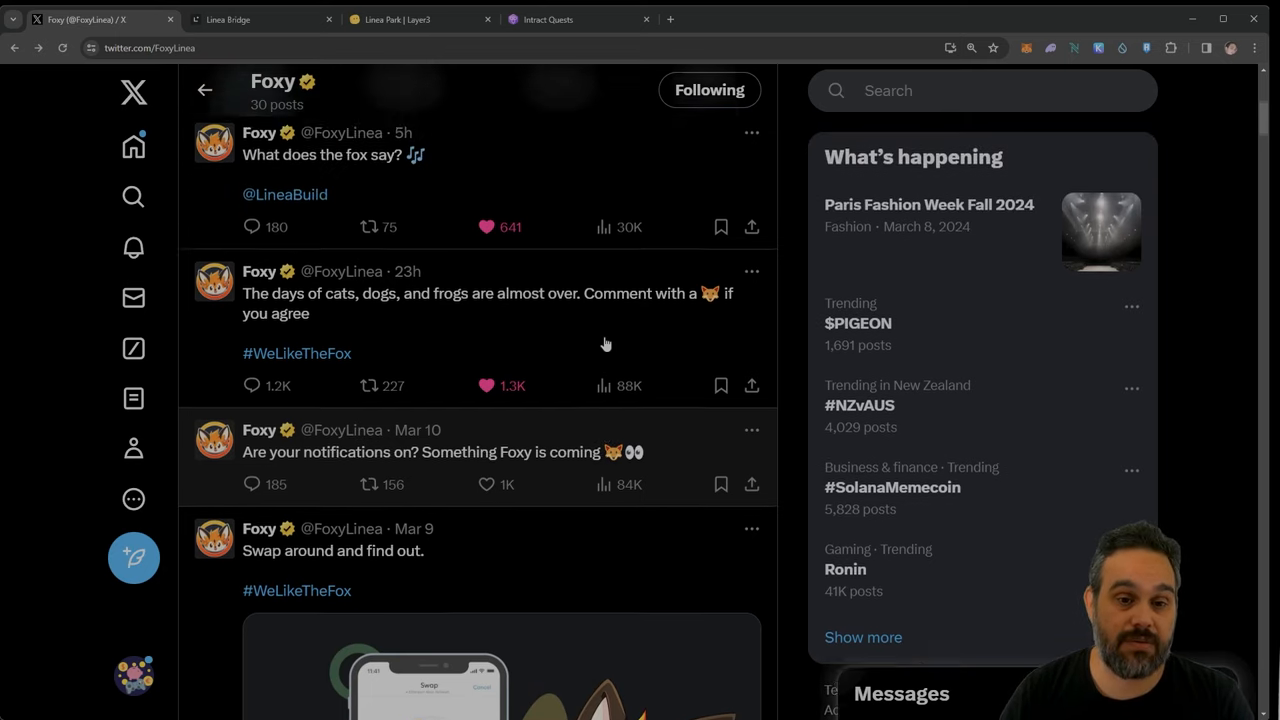
pyautogui.scroll(3)
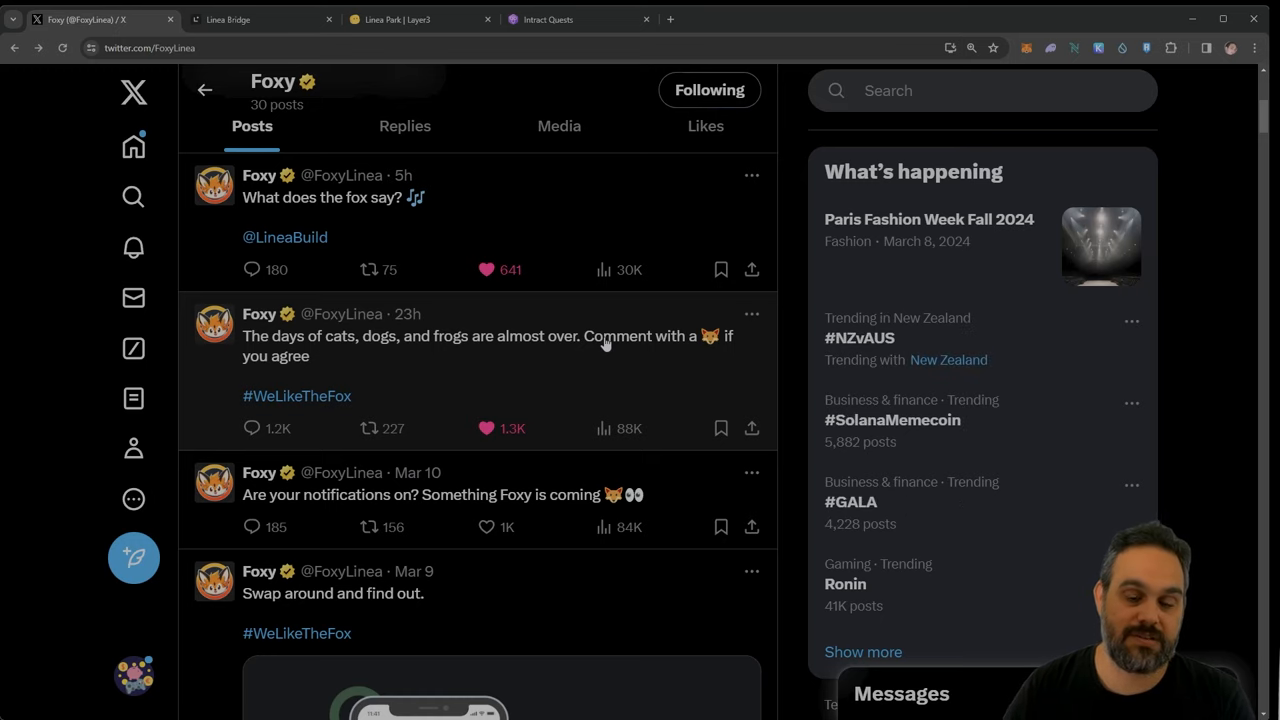
pyautogui.moveTo(468, 432)
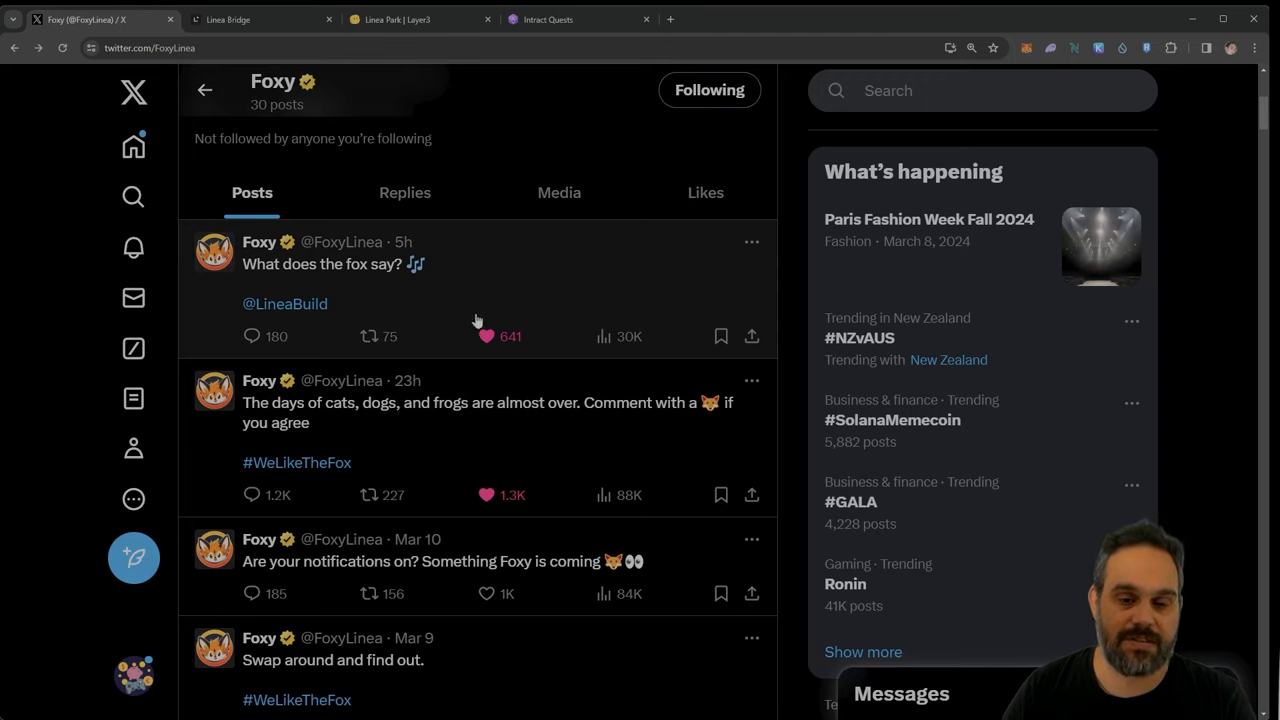
pyautogui.moveTo(354, 312)
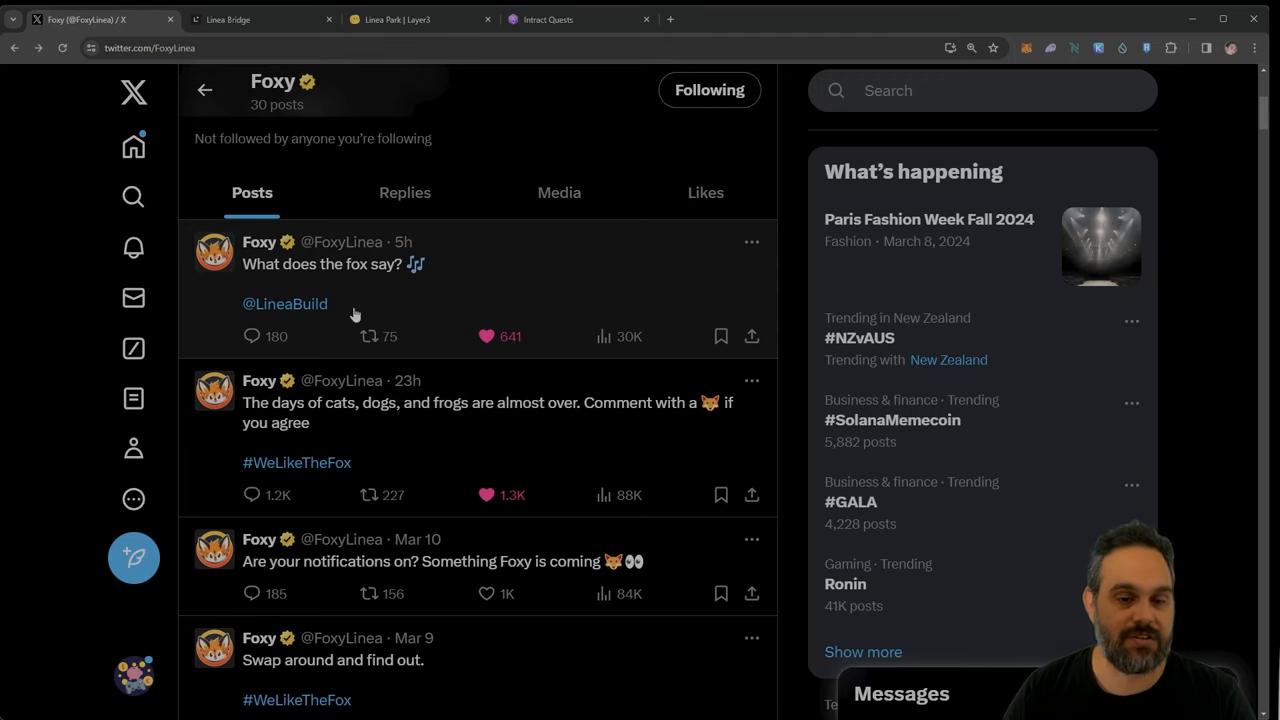
pyautogui.moveTo(384, 476)
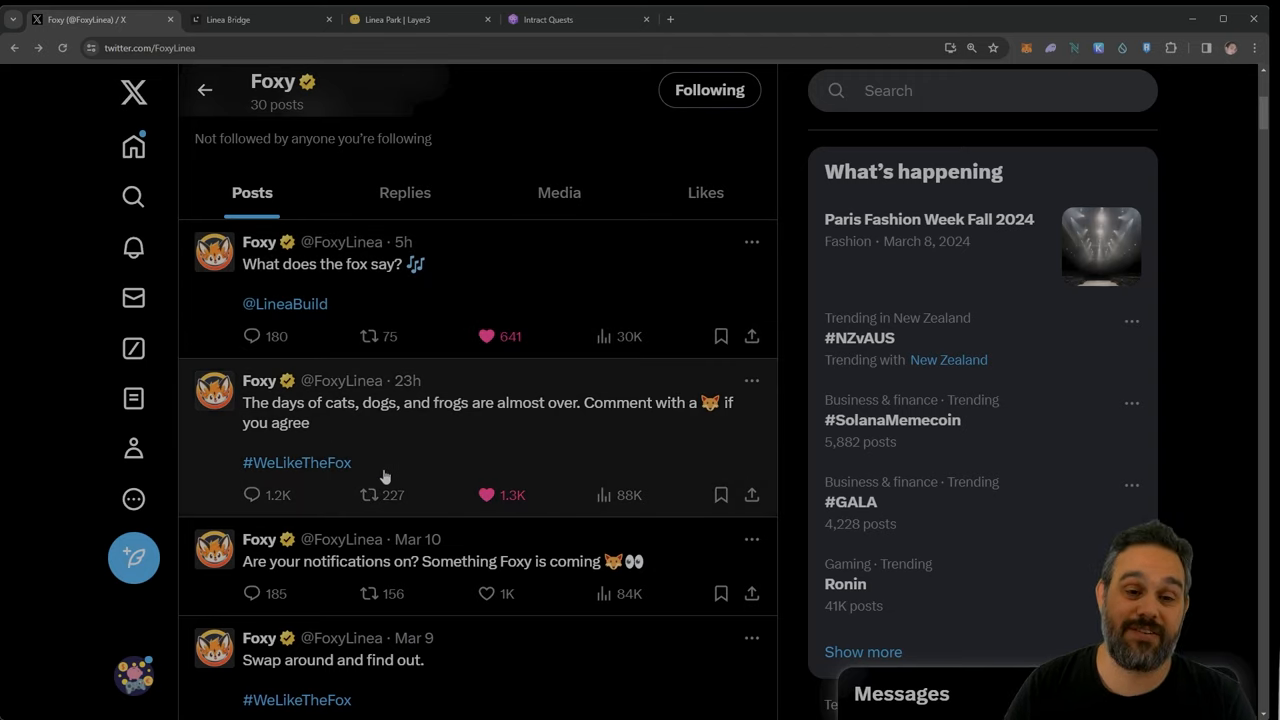
pyautogui.scroll(3)
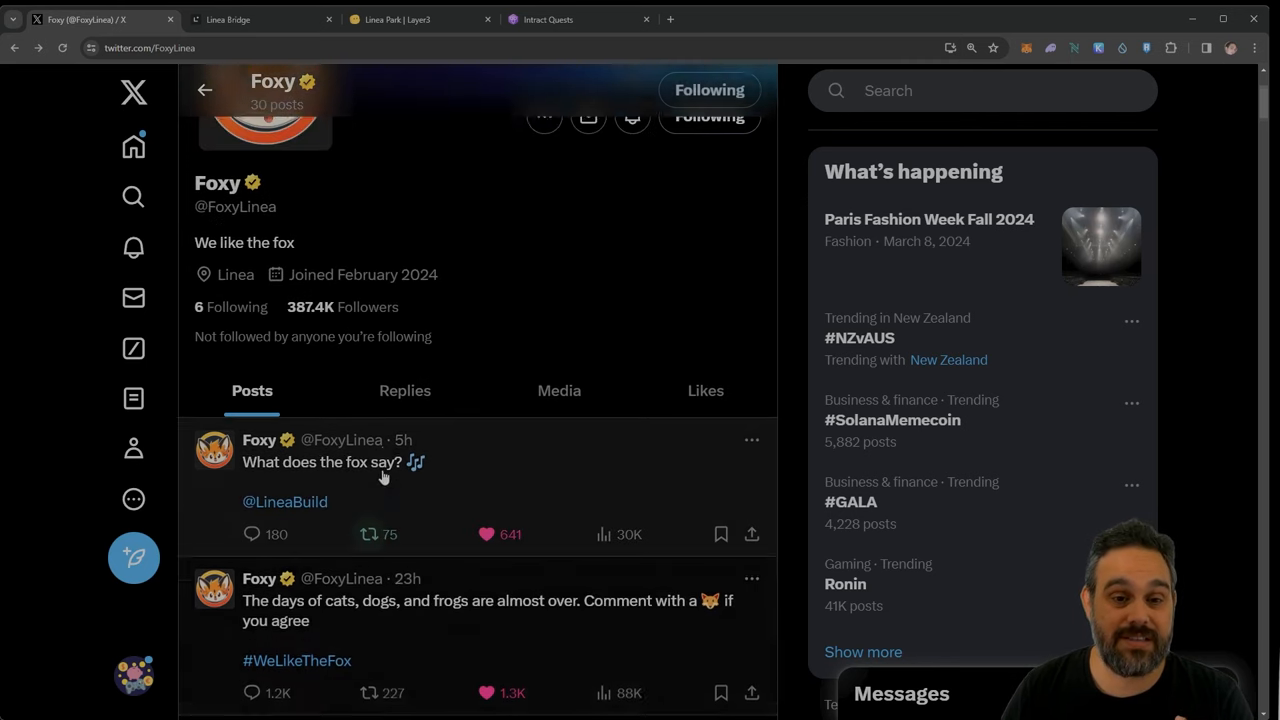
pyautogui.scroll(3)
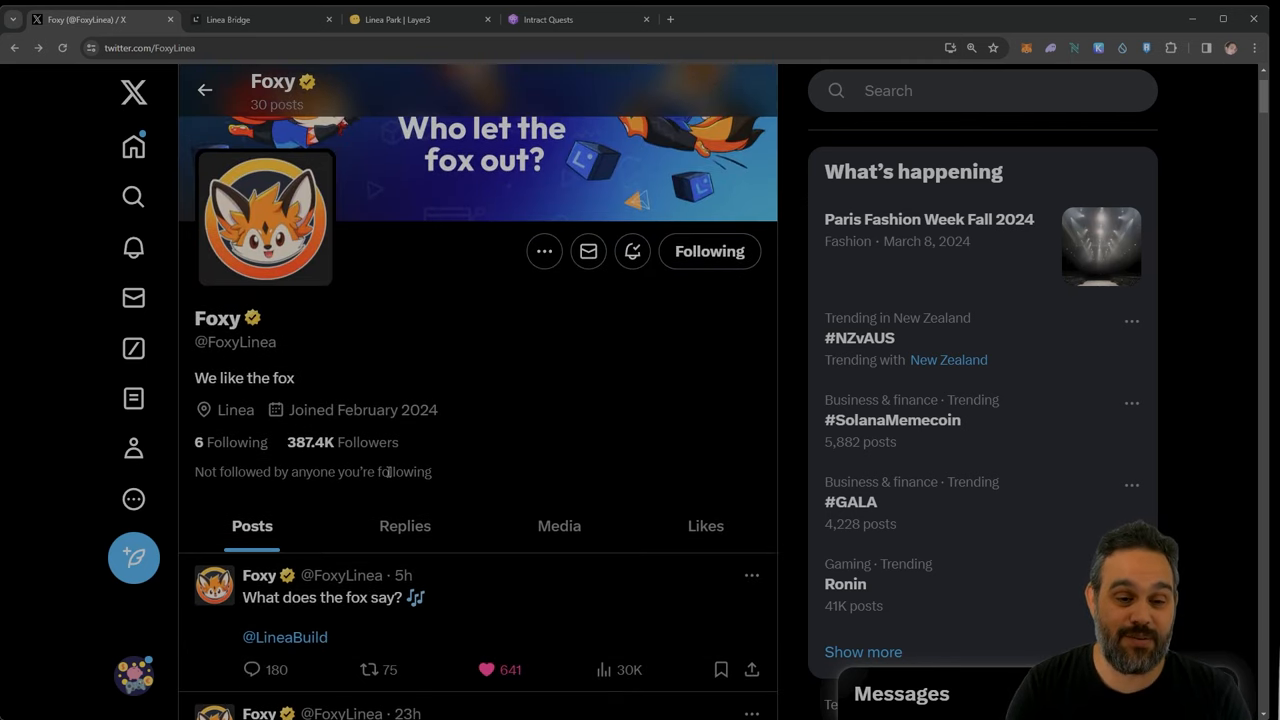